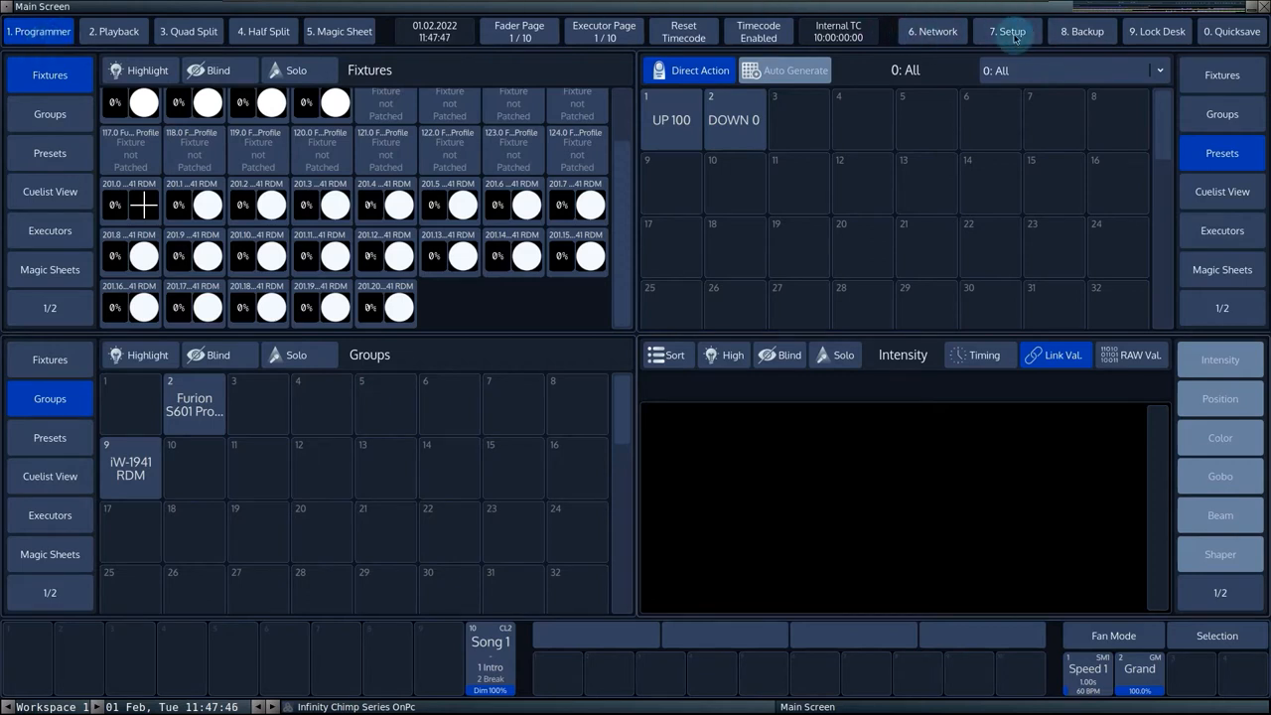
Step: Open the Input/Output setup page showing DMX output mapping with ArtNet enabled
{"action": "left_click", "coordinate": [1007, 31]}
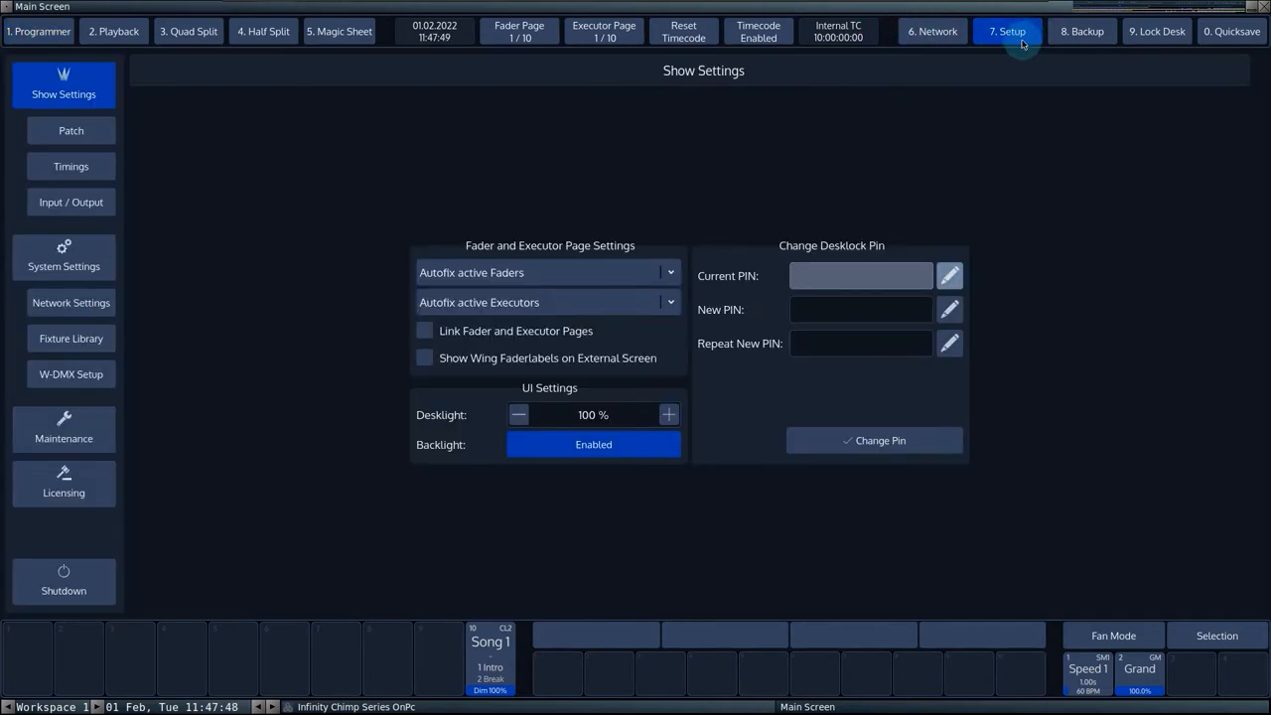
{"action": "left_click", "coordinate": [71, 201]}
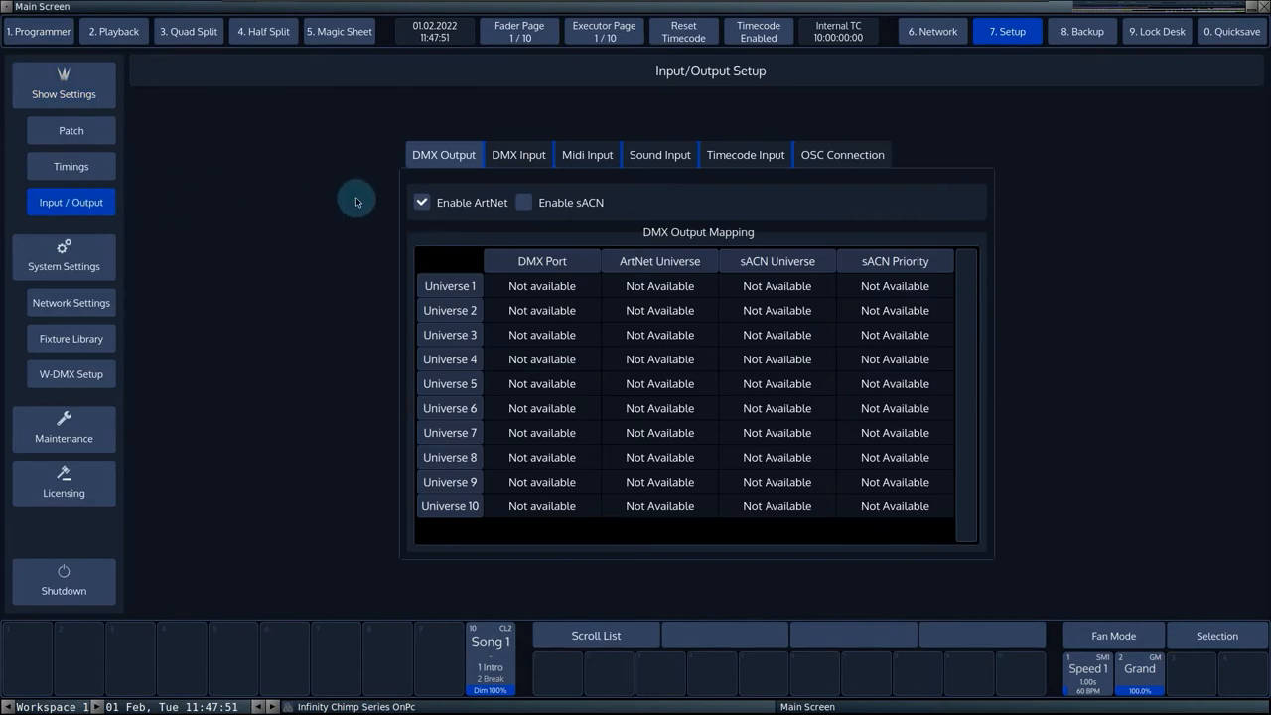
Step: Review the Timecode Input source options, keeping Internal Generator at 25 FPS
{"action": "left_click", "coordinate": [745, 154]}
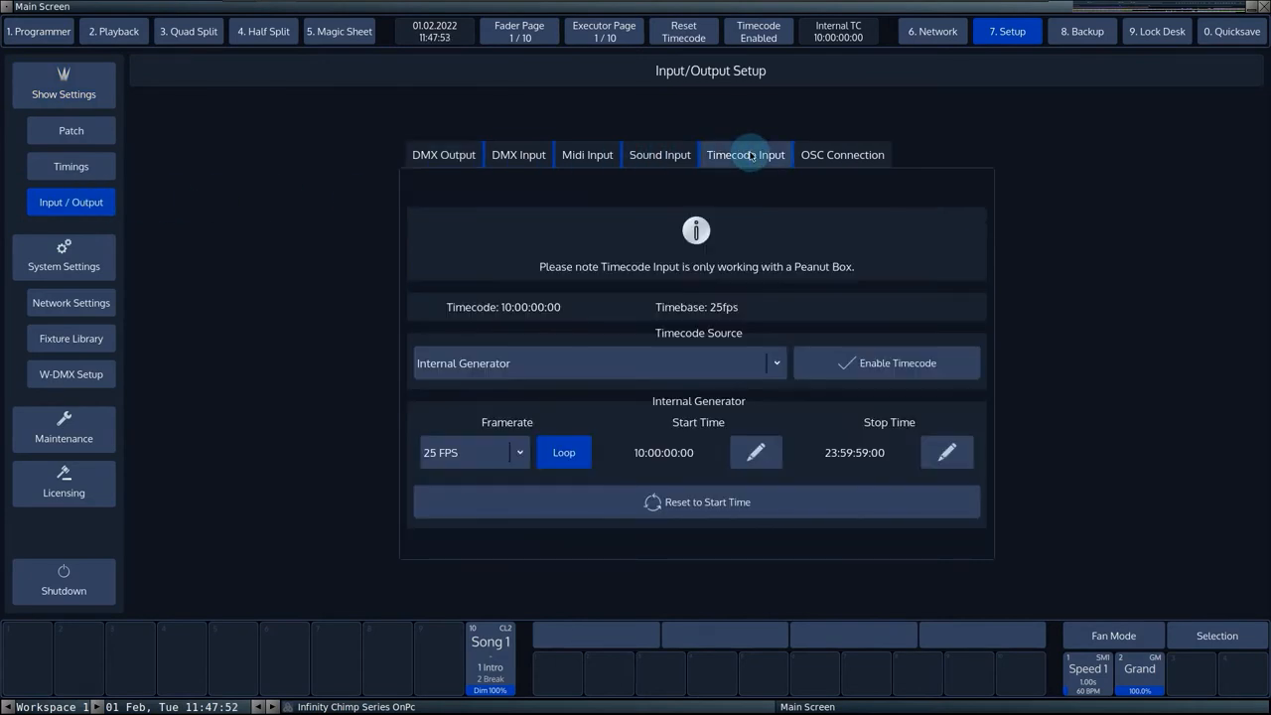
{"action": "mouse_move", "coordinate": [782, 349]}
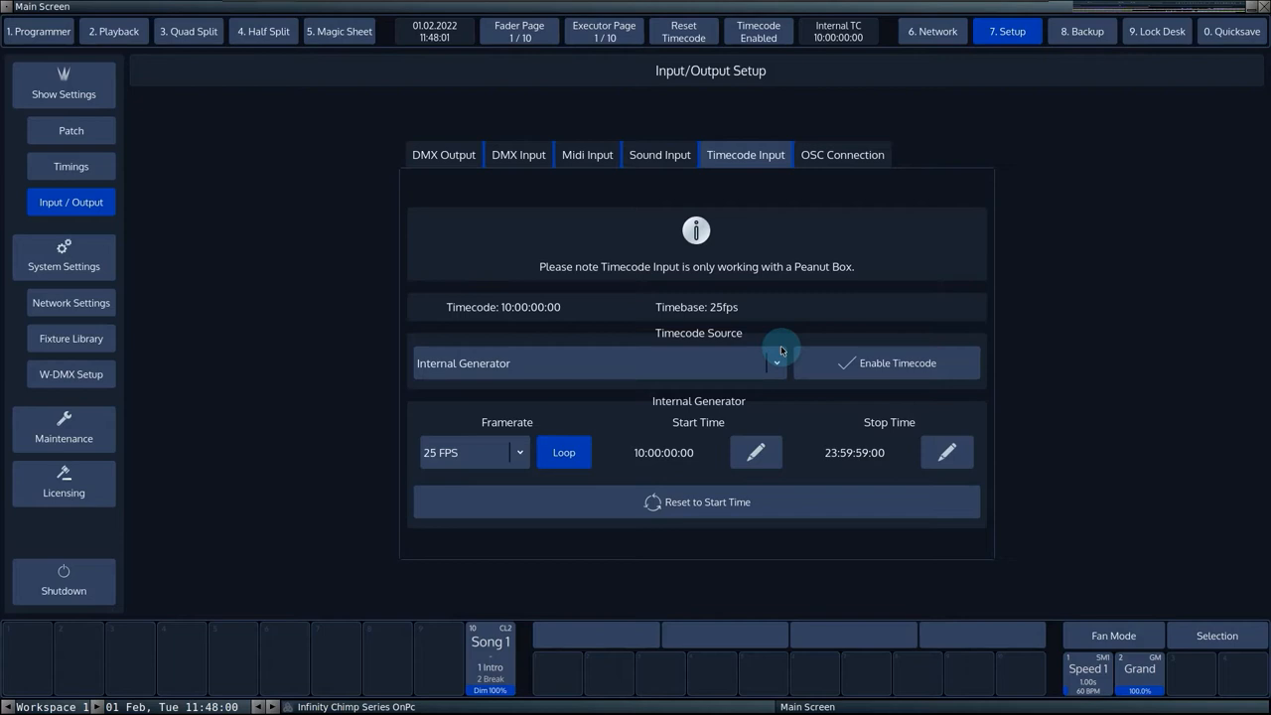
{"action": "mouse_move", "coordinate": [726, 367]}
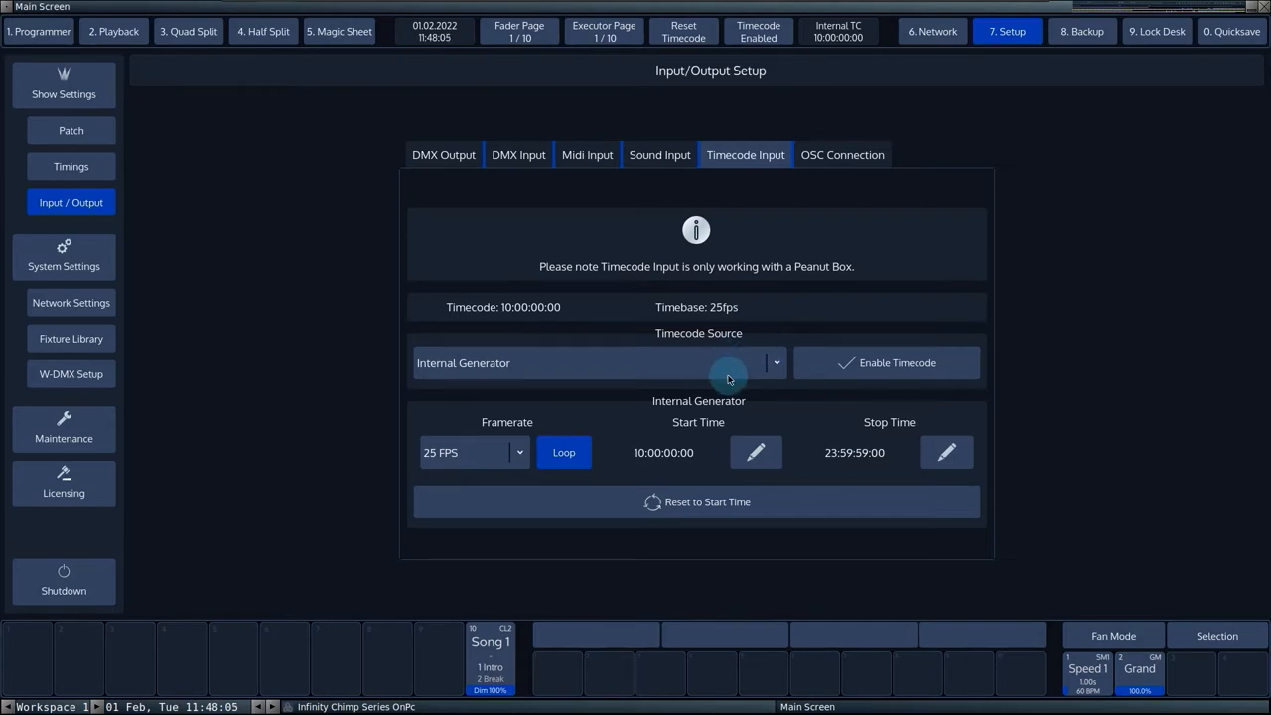
{"action": "left_click", "coordinate": [776, 363]}
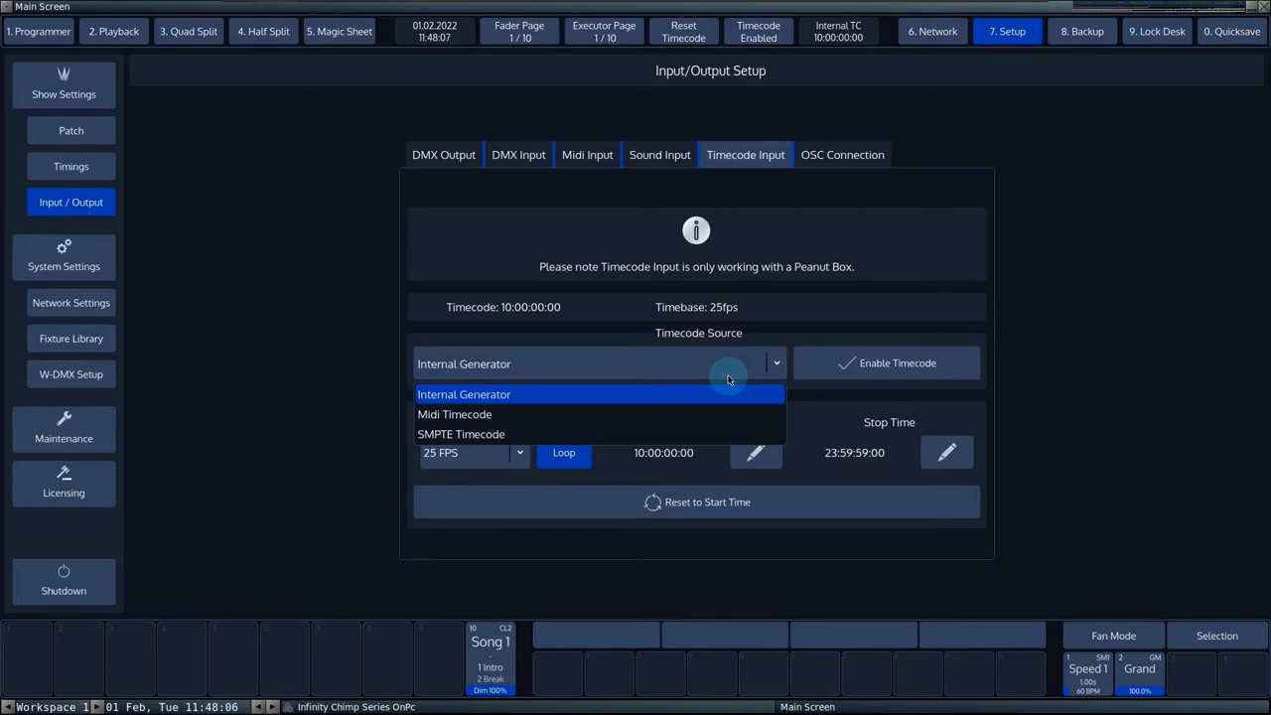
{"action": "mouse_move", "coordinate": [705, 405]}
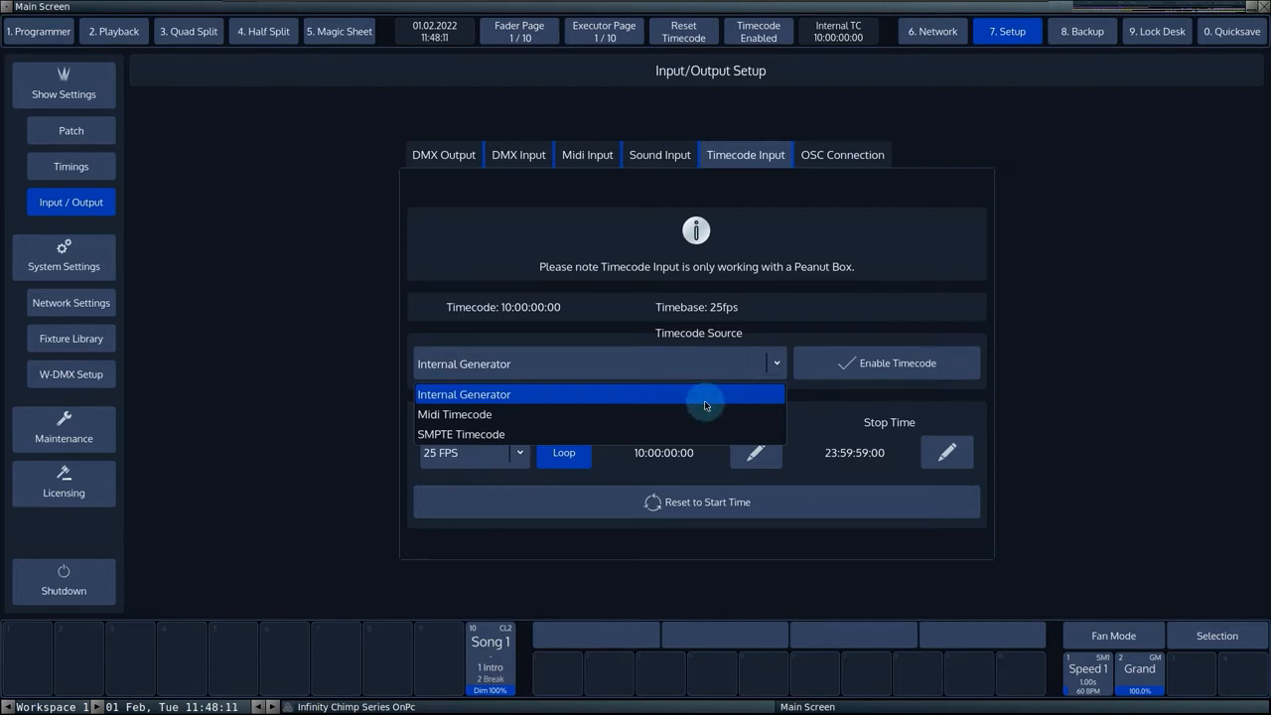
{"action": "mouse_move", "coordinate": [556, 401]}
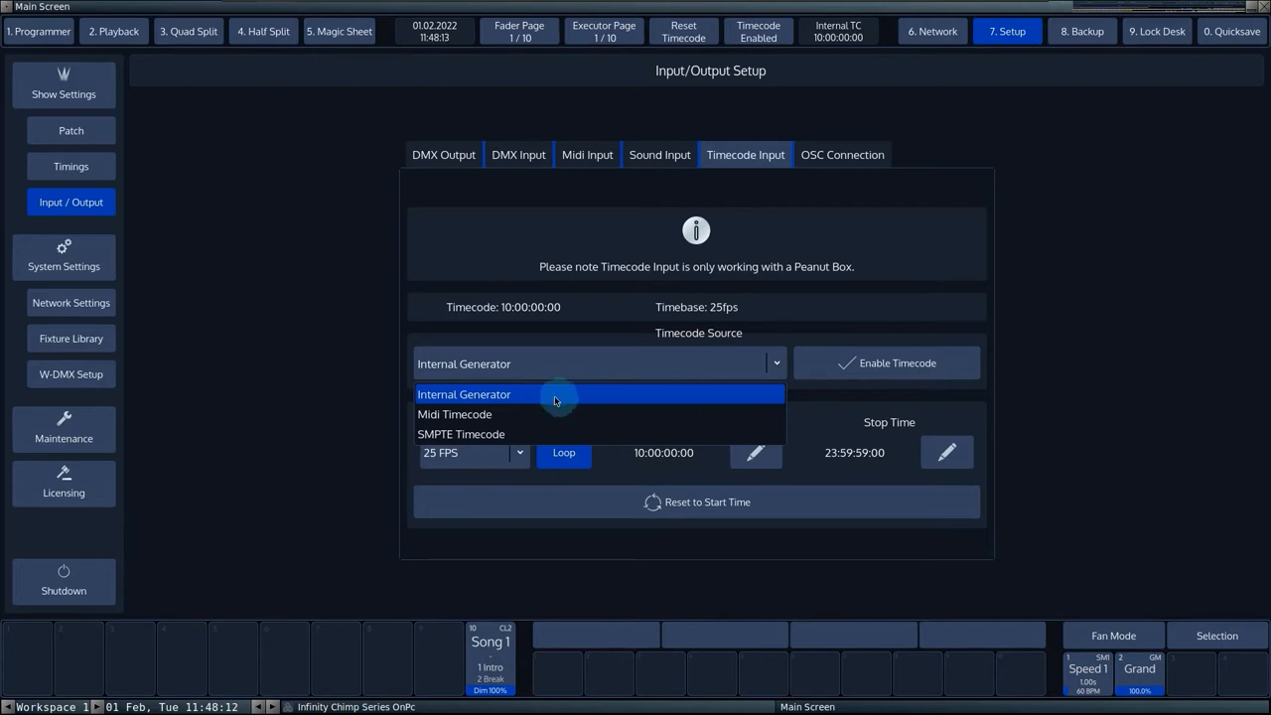
{"action": "mouse_move", "coordinate": [485, 394]}
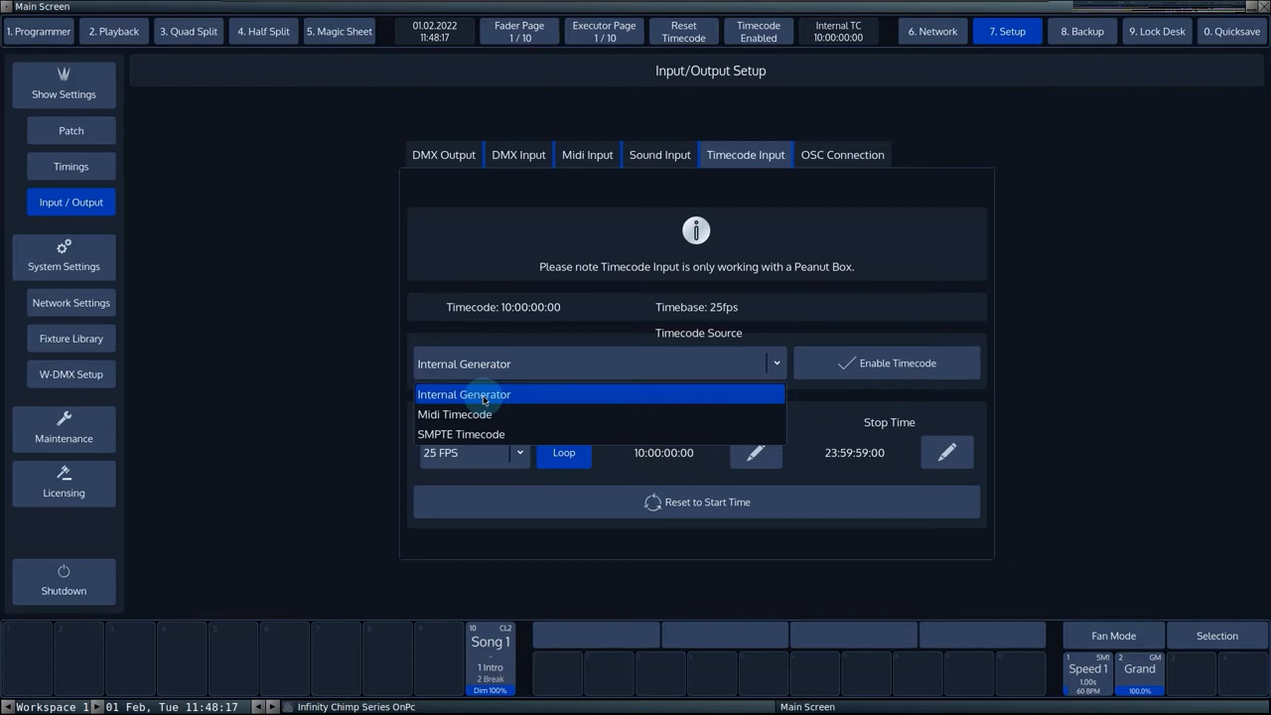
{"action": "mouse_move", "coordinate": [455, 414]}
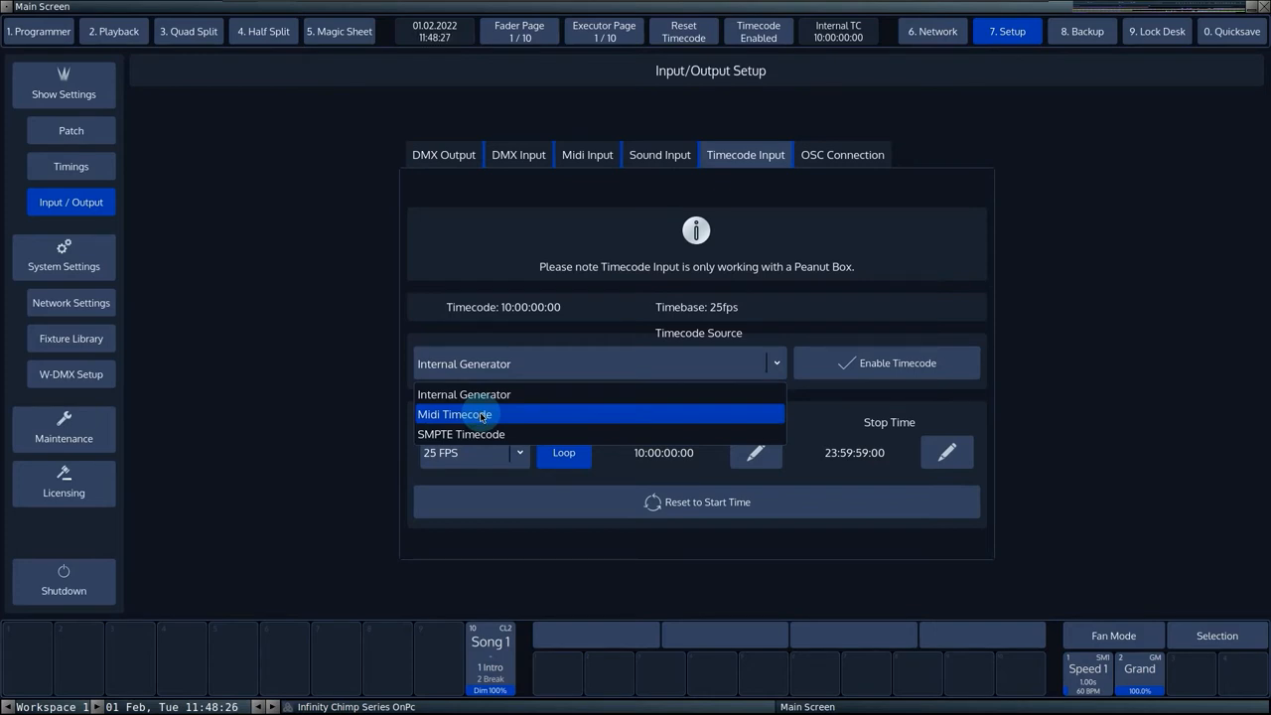
{"action": "mouse_move", "coordinate": [480, 437]}
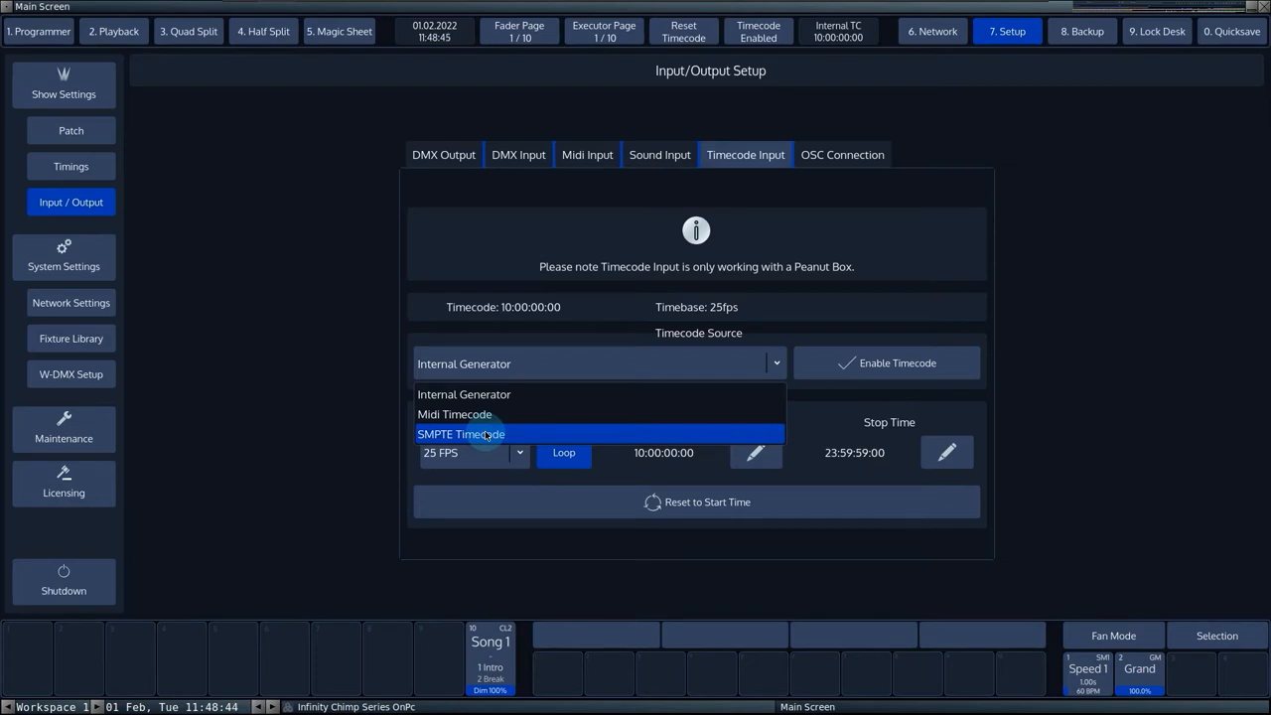
{"action": "mouse_move", "coordinate": [399, 407]}
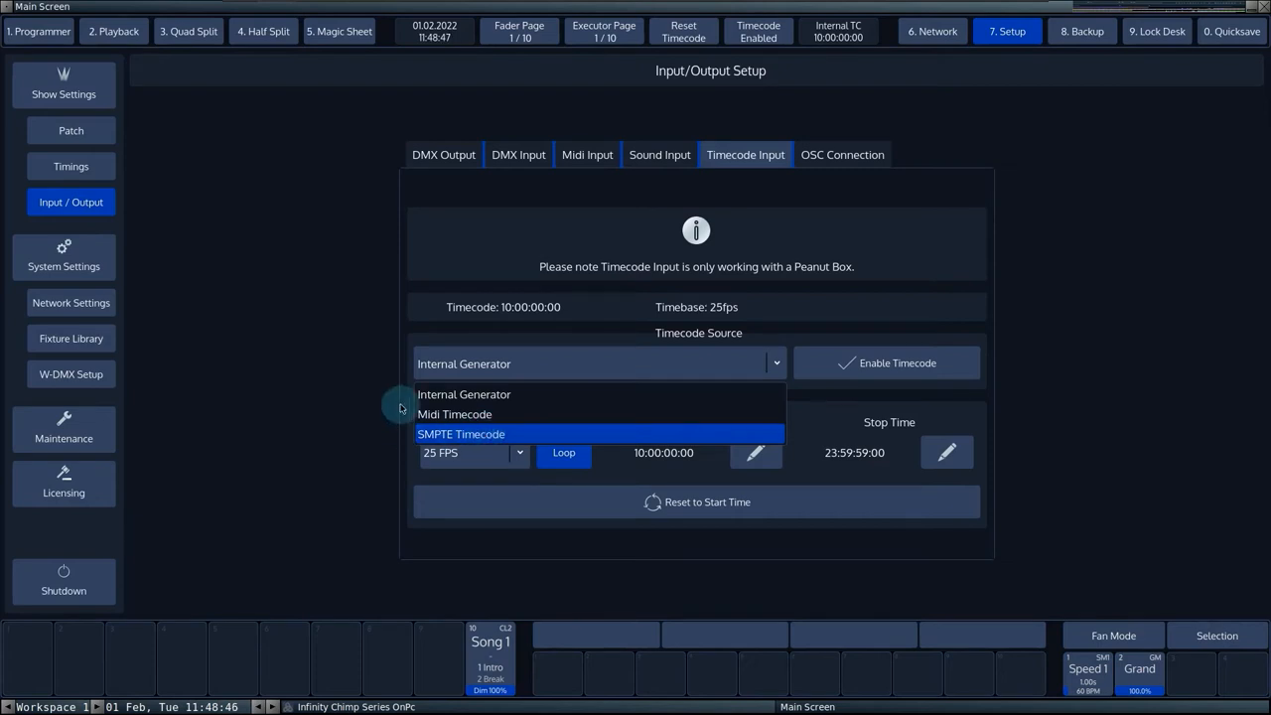
{"action": "left_click", "coordinate": [464, 395]}
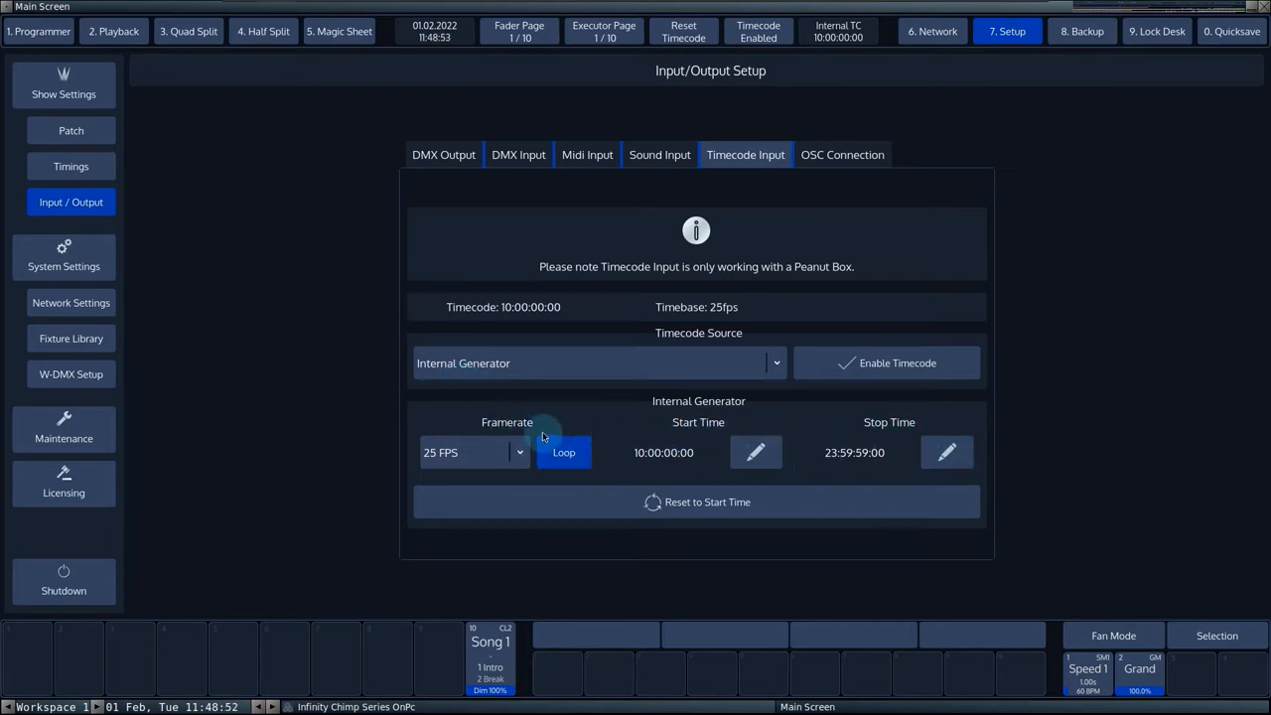
{"action": "left_click", "coordinate": [520, 453]}
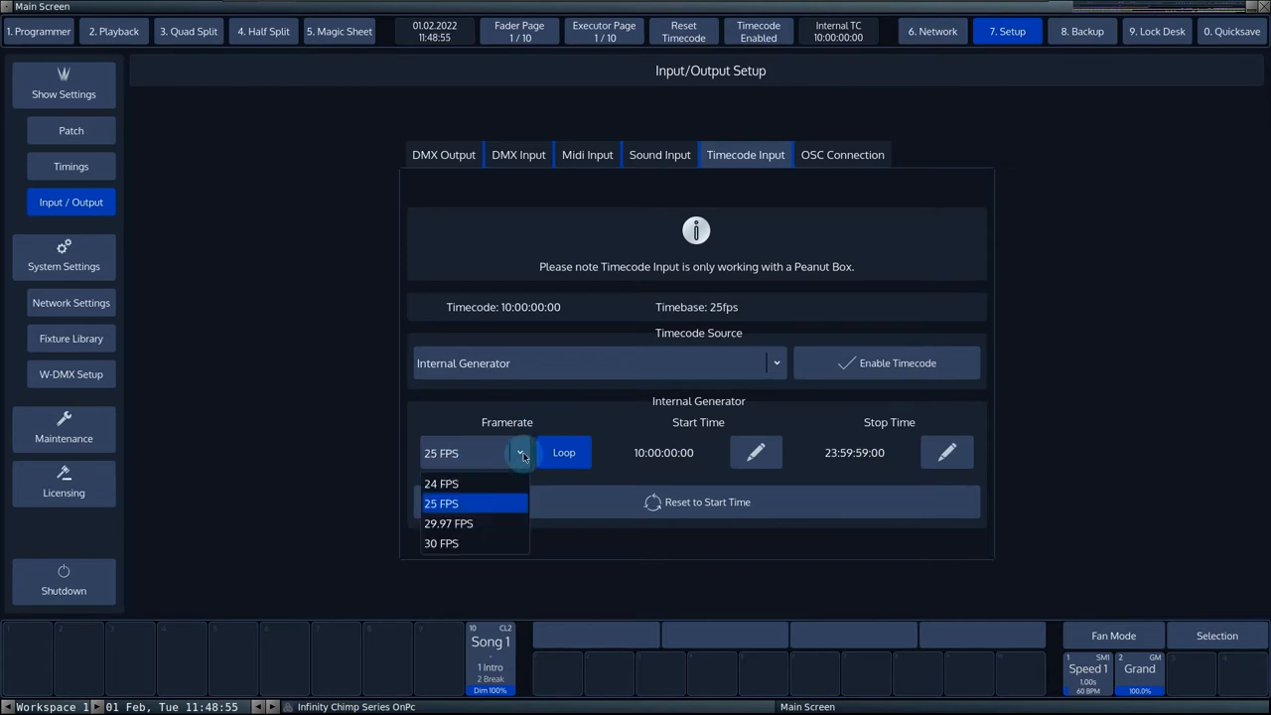
{"action": "mouse_move", "coordinate": [477, 543]}
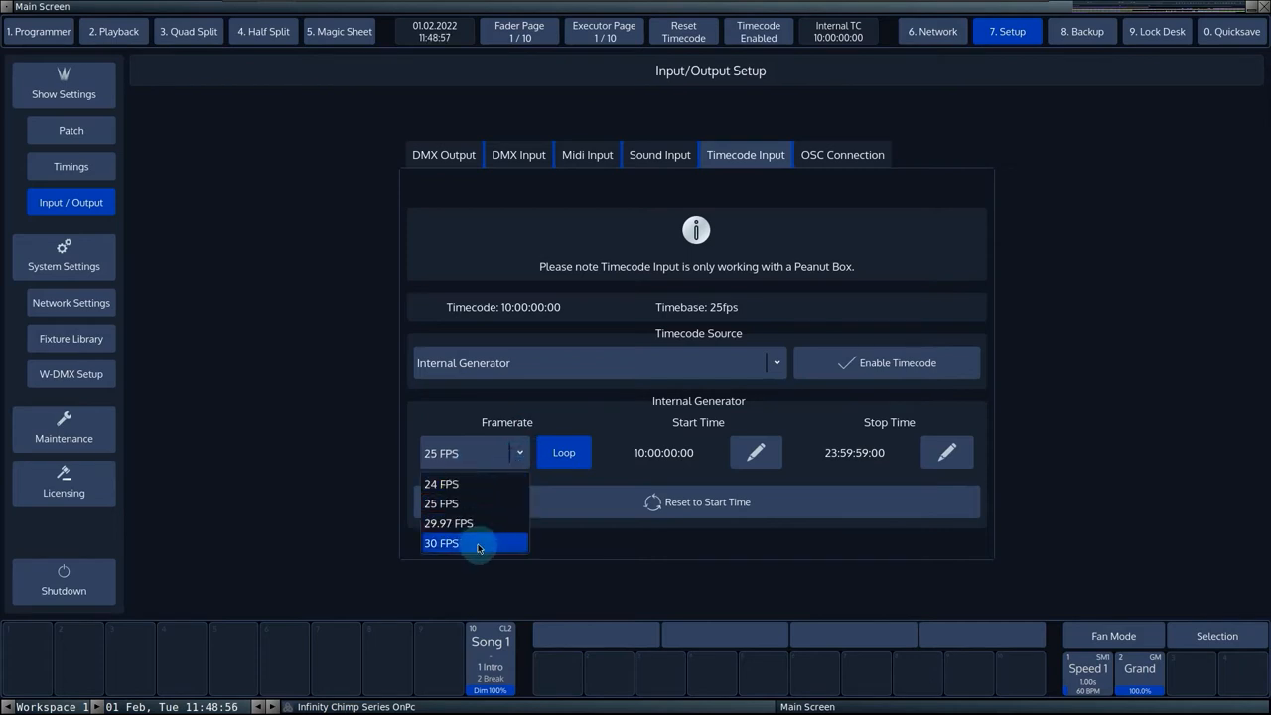
{"action": "mouse_move", "coordinate": [469, 503]}
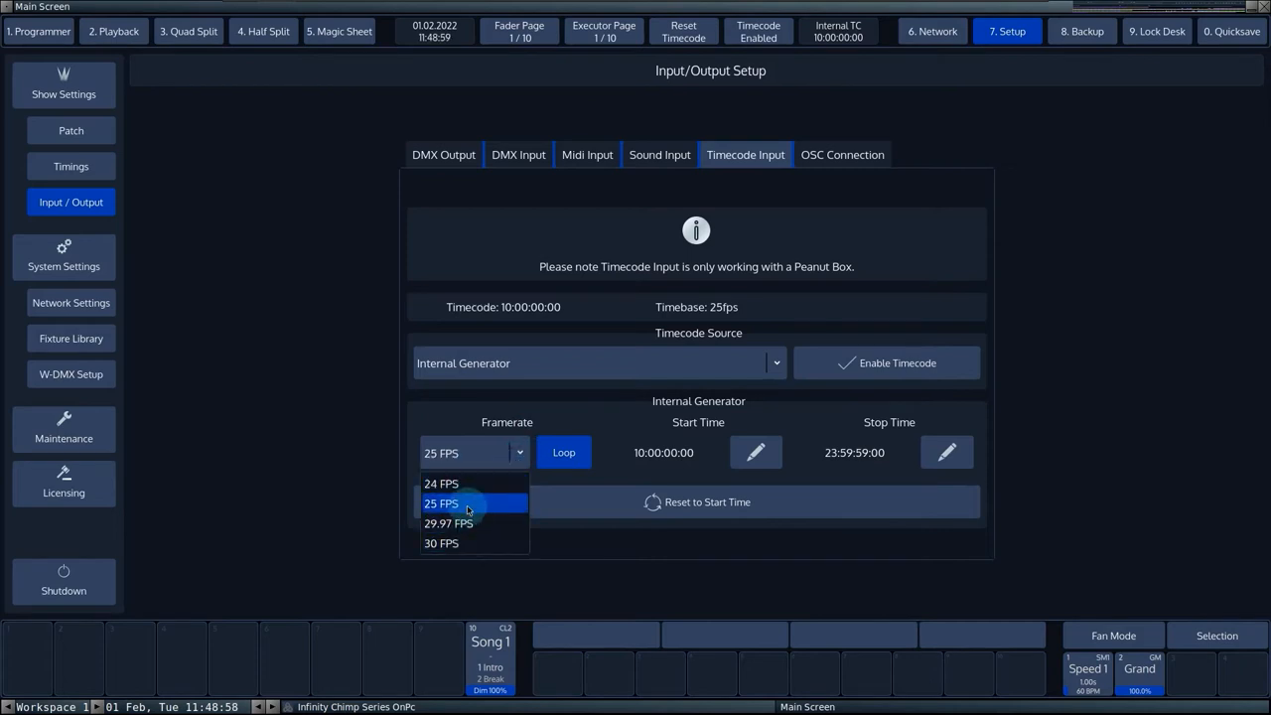
{"action": "left_click", "coordinate": [448, 522]}
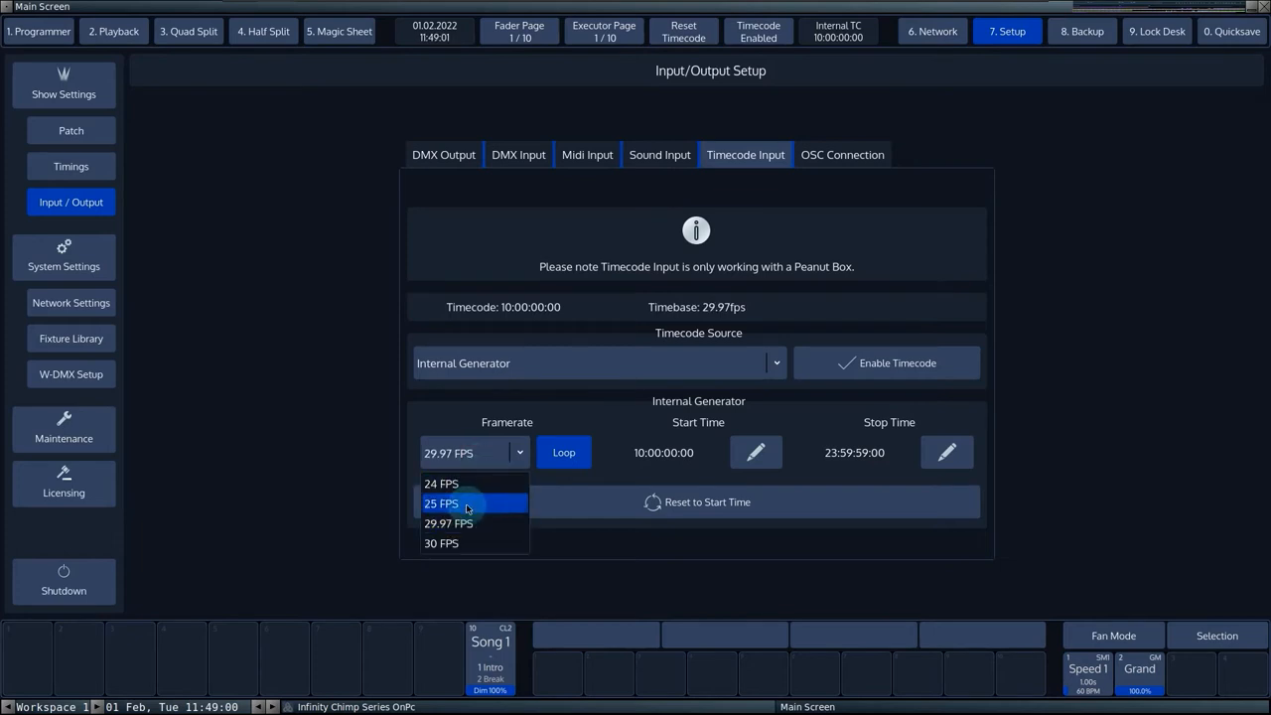
{"action": "left_click", "coordinate": [441, 504]}
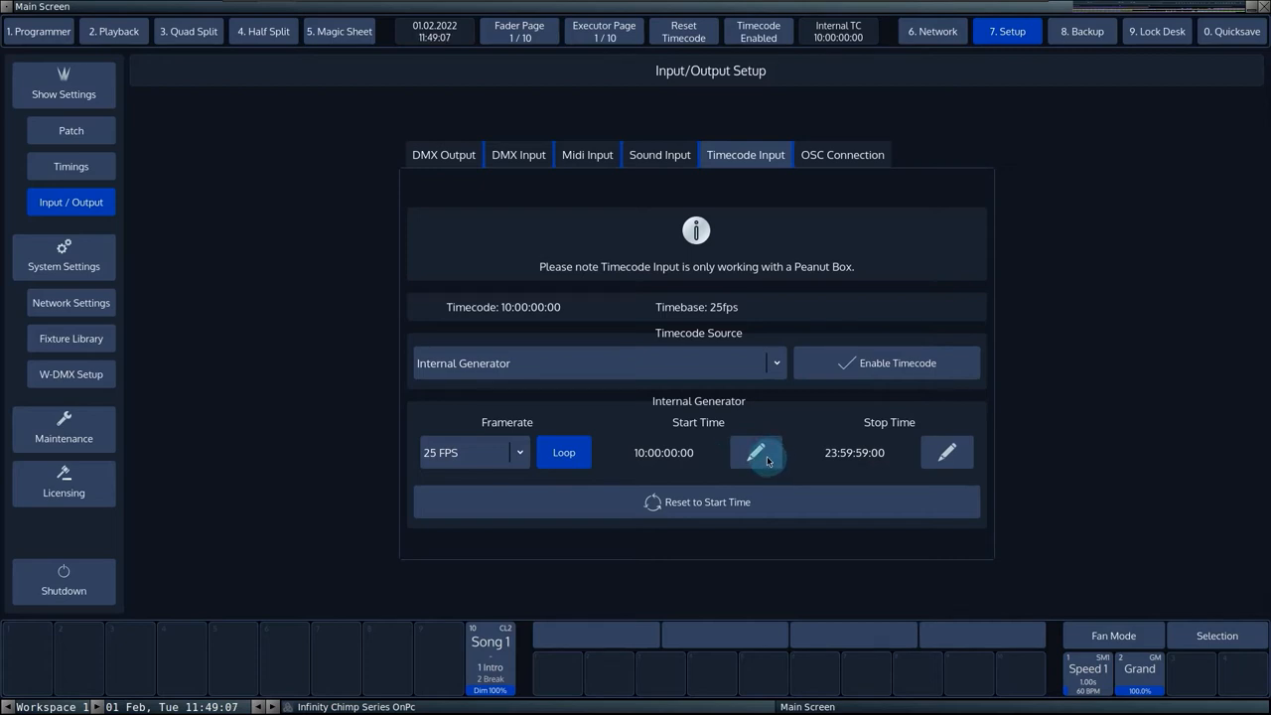
Step: Reset the internal generator to 00:00:00:00 with a 00:10:00:00 stop, and start counting
{"action": "left_click", "coordinate": [757, 452]}
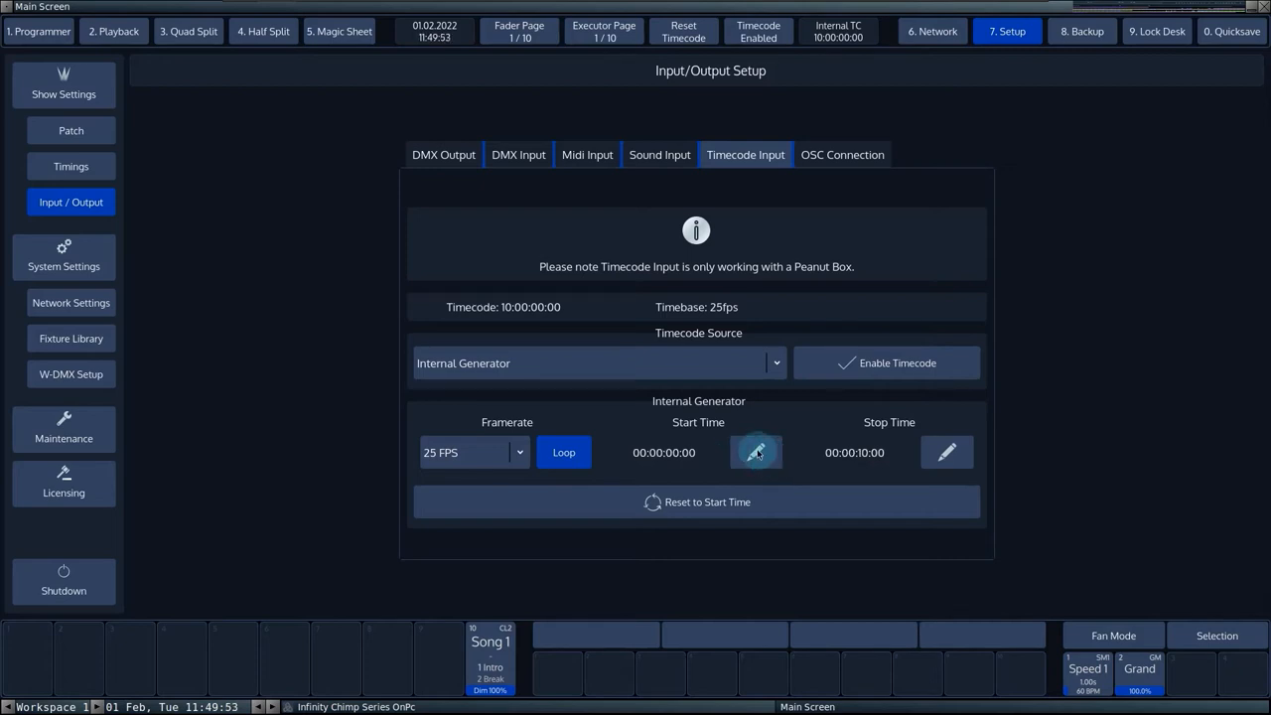
{"action": "left_click", "coordinate": [755, 452]}
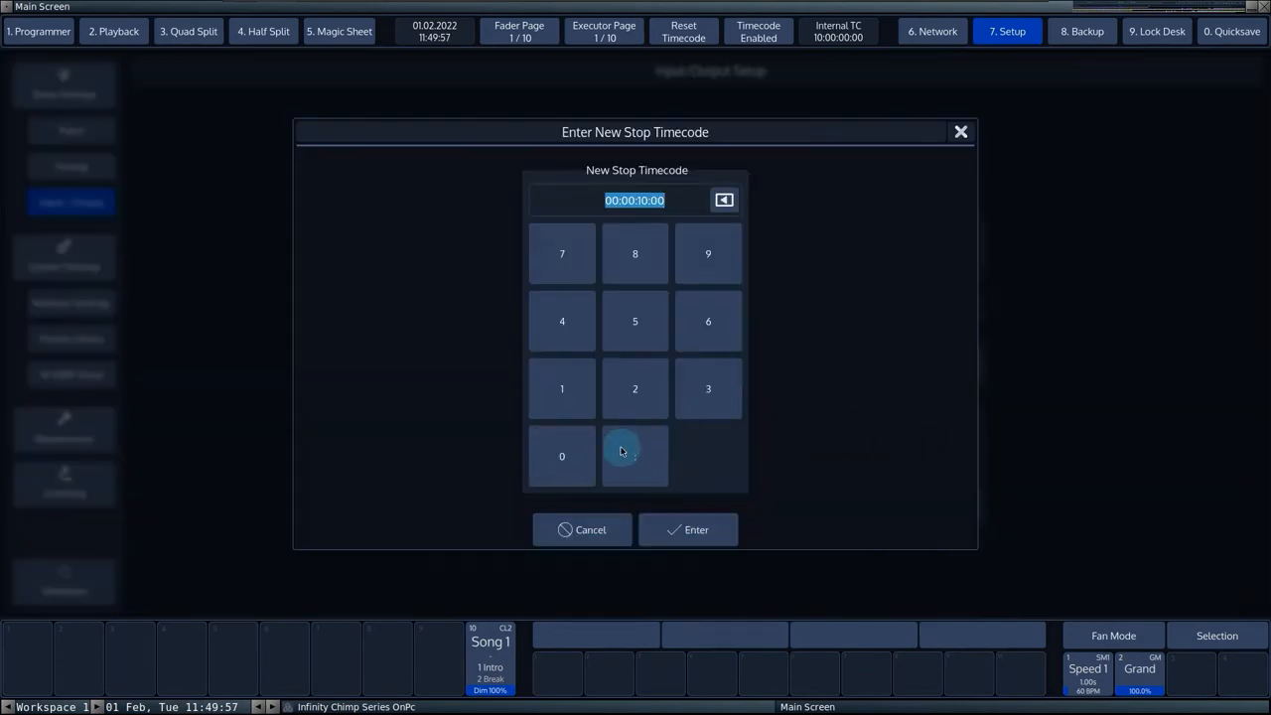
{"action": "left_click", "coordinate": [635, 456]}
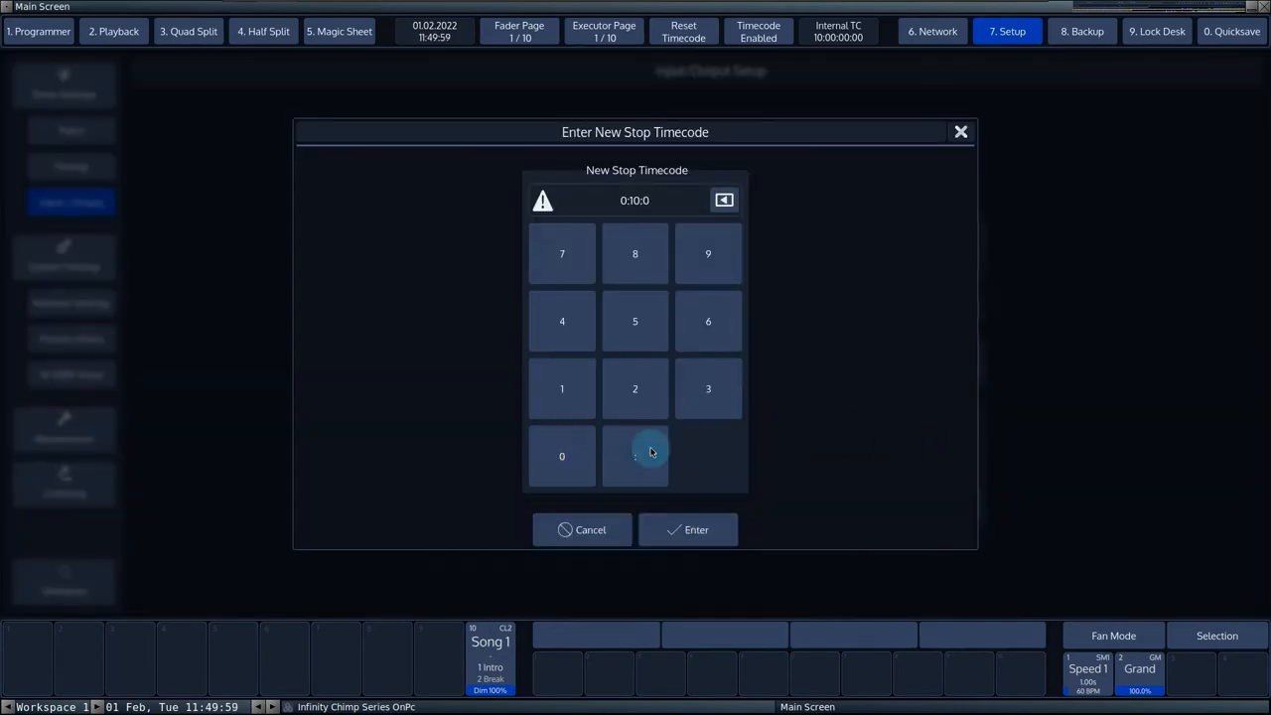
{"action": "left_click", "coordinate": [687, 529]}
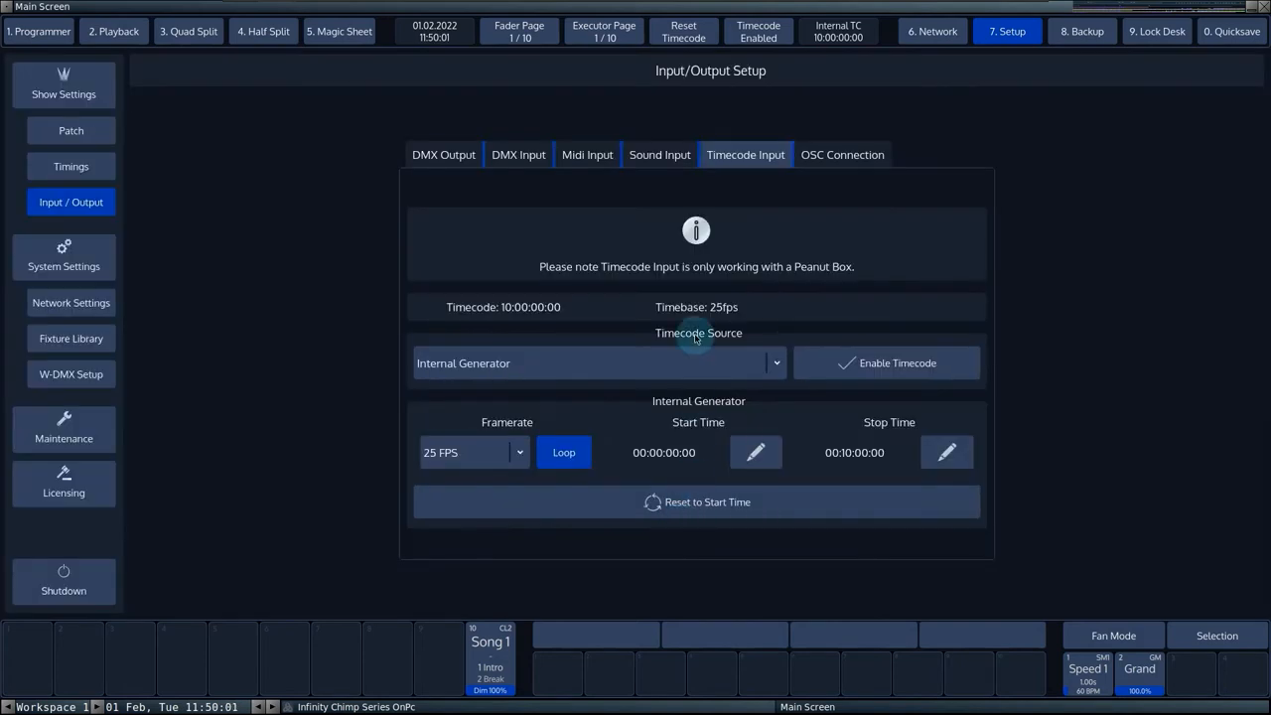
{"action": "left_click", "coordinate": [698, 501]}
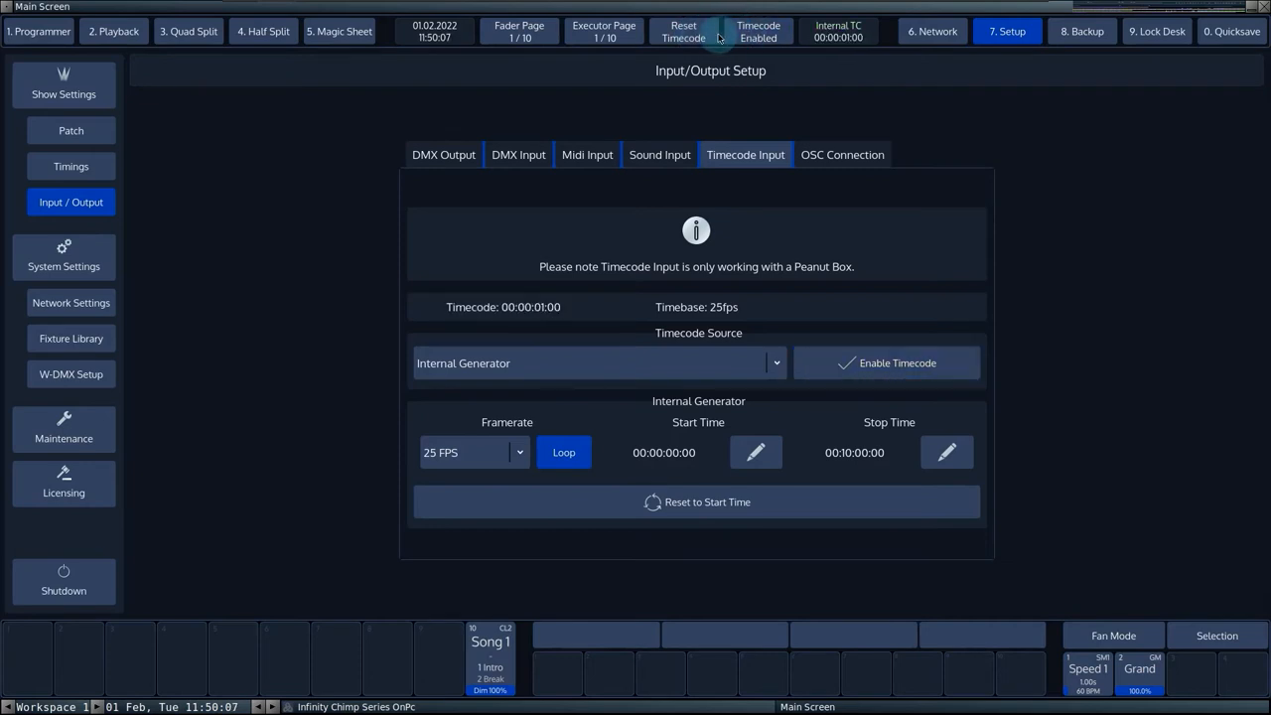
Step: Reset the running timecode back to 00:00:00:00
{"action": "left_click", "coordinate": [684, 32]}
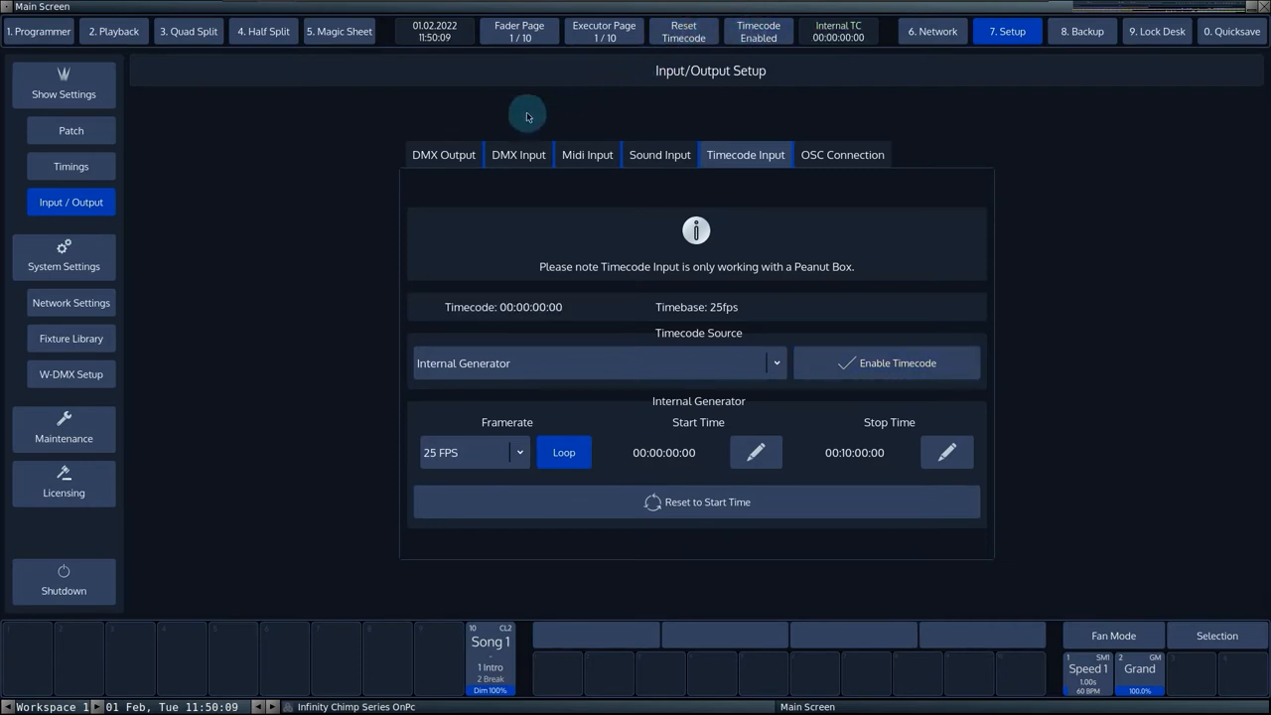
{"action": "mouse_move", "coordinate": [320, 135]}
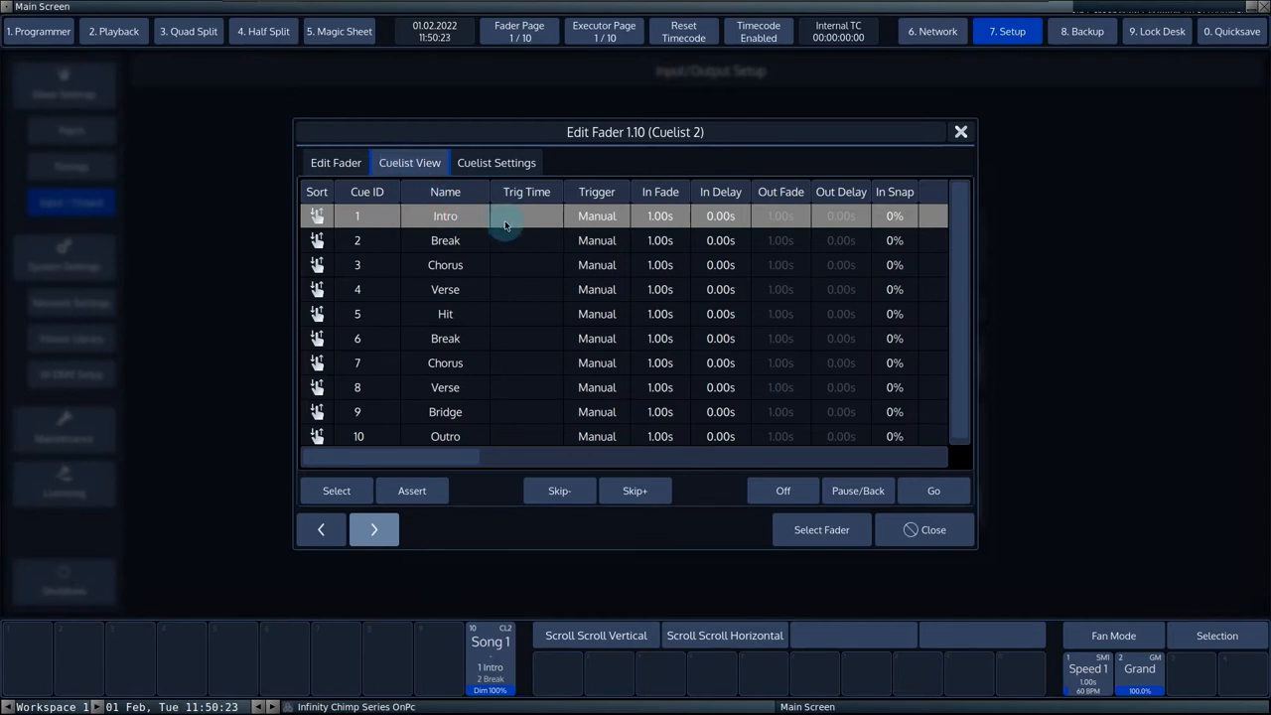
Step: Give the Intro cue a timecode trigger at 00:09:00:00
{"action": "left_click", "coordinate": [597, 215]}
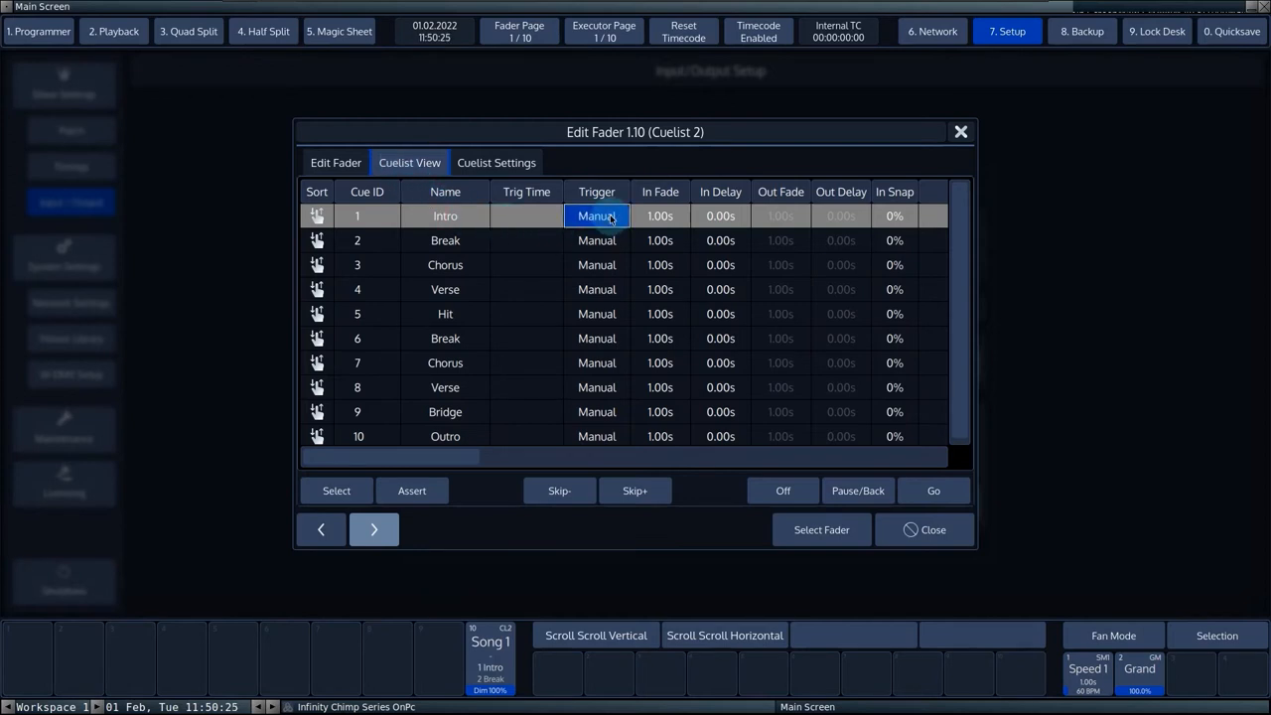
{"action": "left_click", "coordinate": [597, 216]}
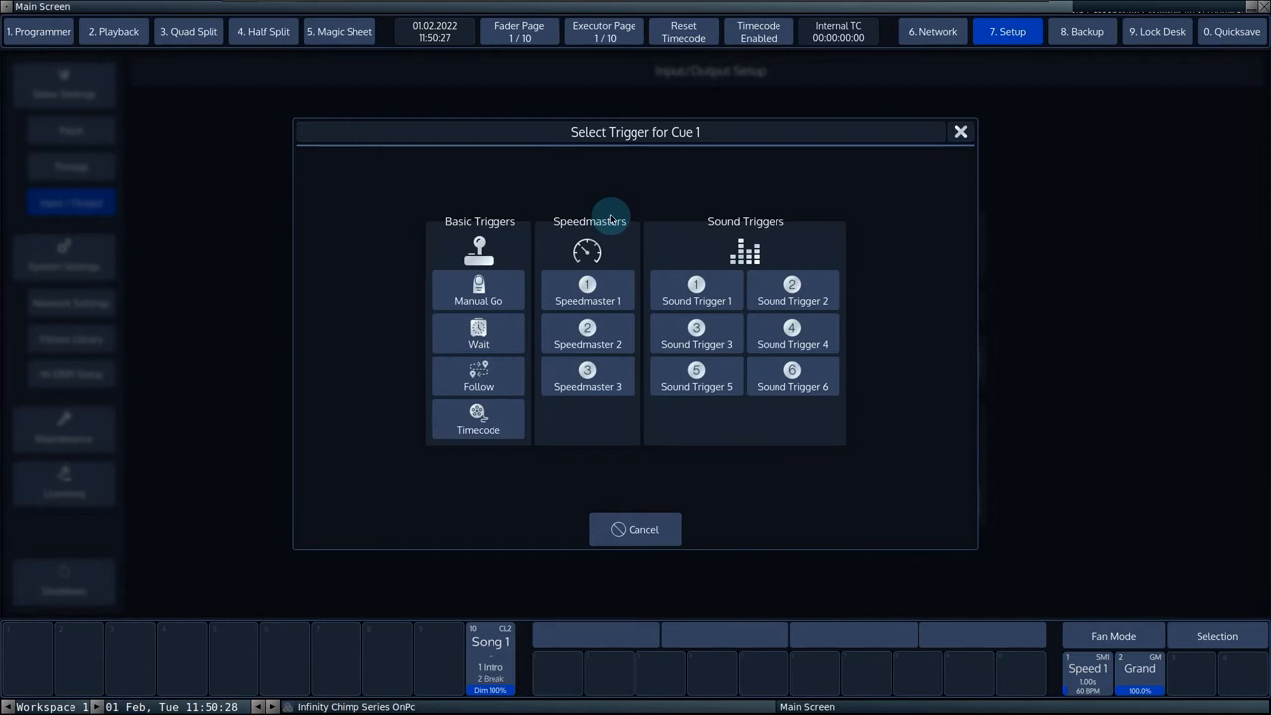
{"action": "left_click", "coordinate": [478, 417]}
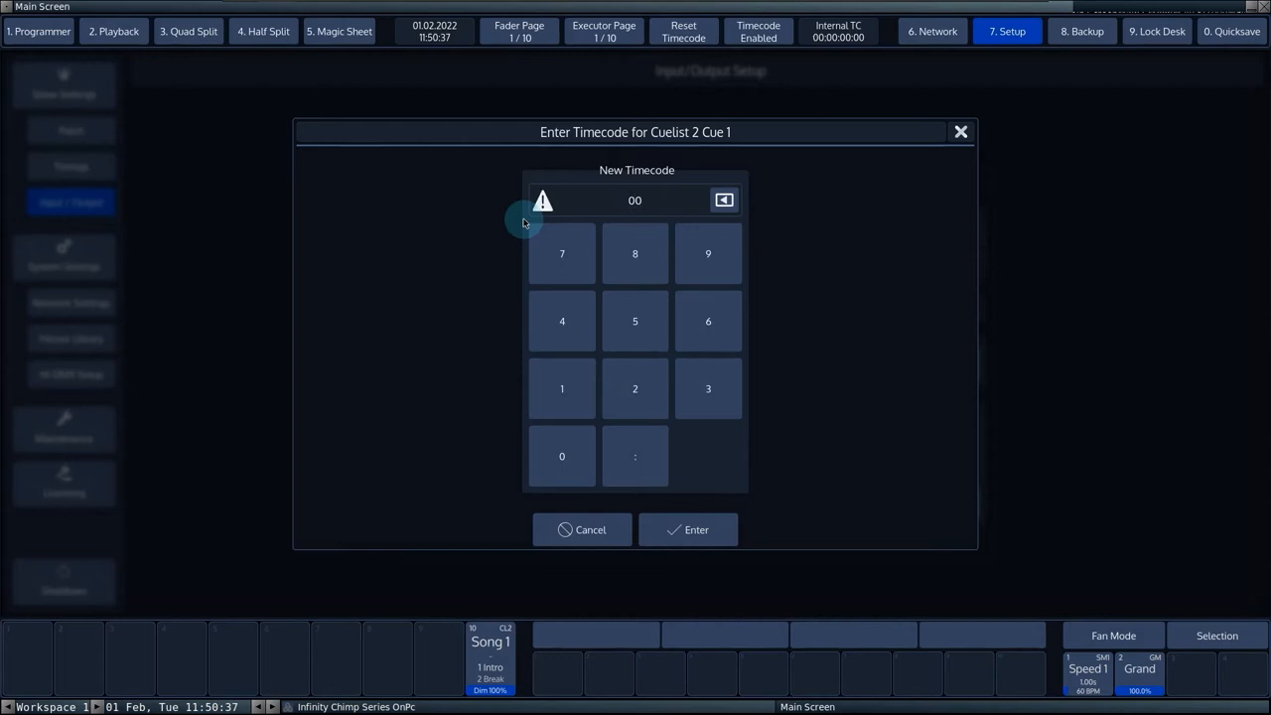
{"action": "left_click", "coordinate": [561, 388]}
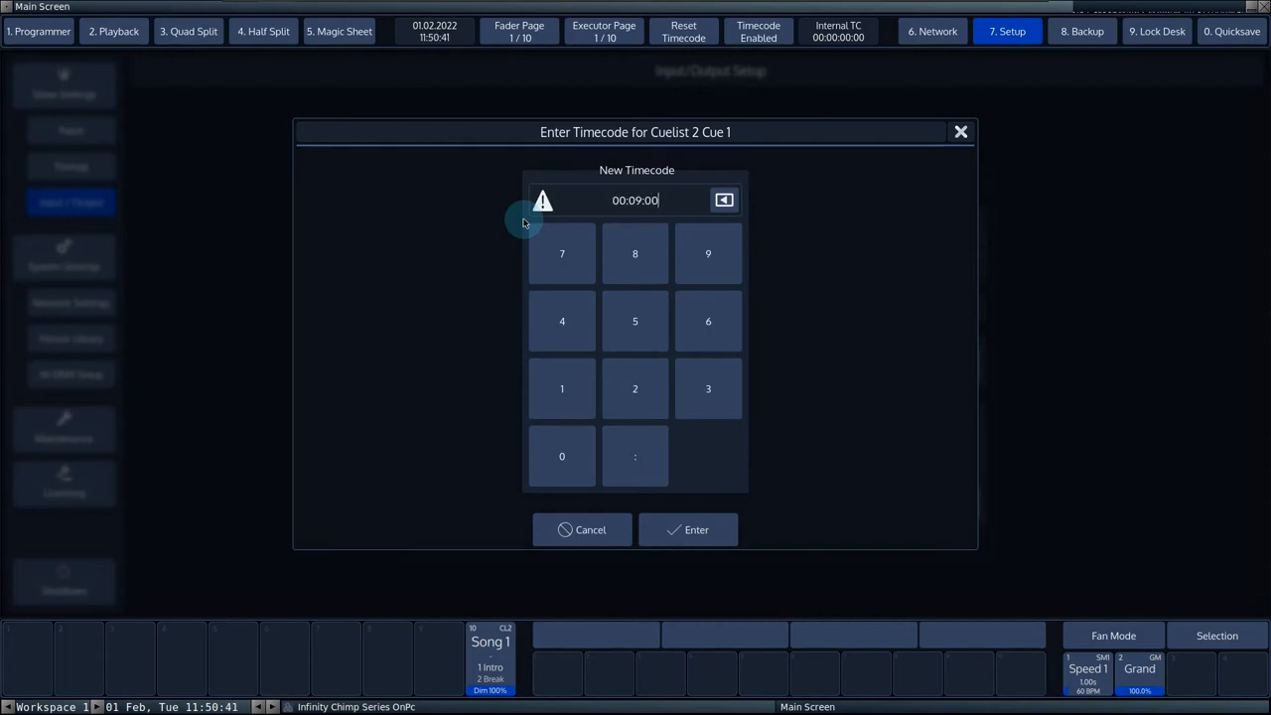
{"action": "left_click", "coordinate": [696, 529]}
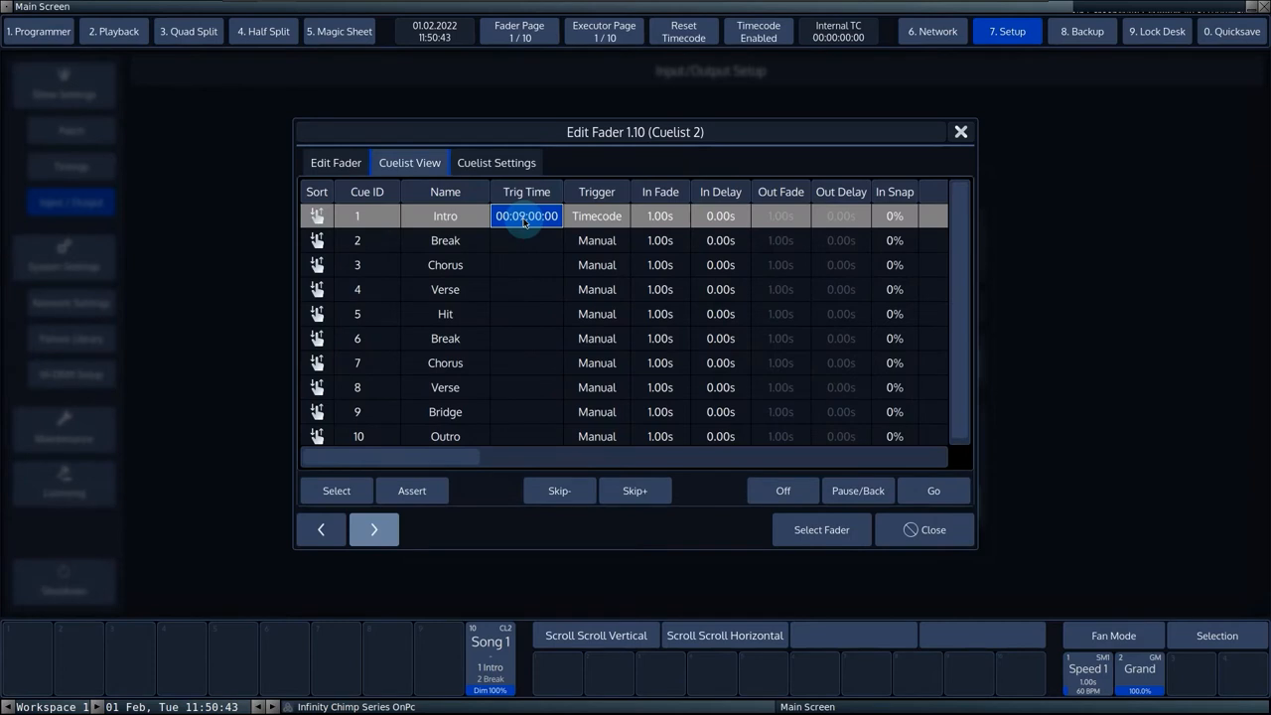
Step: Switch the remaining cues to timecode triggers and view the cuelist settings
{"action": "left_click", "coordinate": [526, 240]}
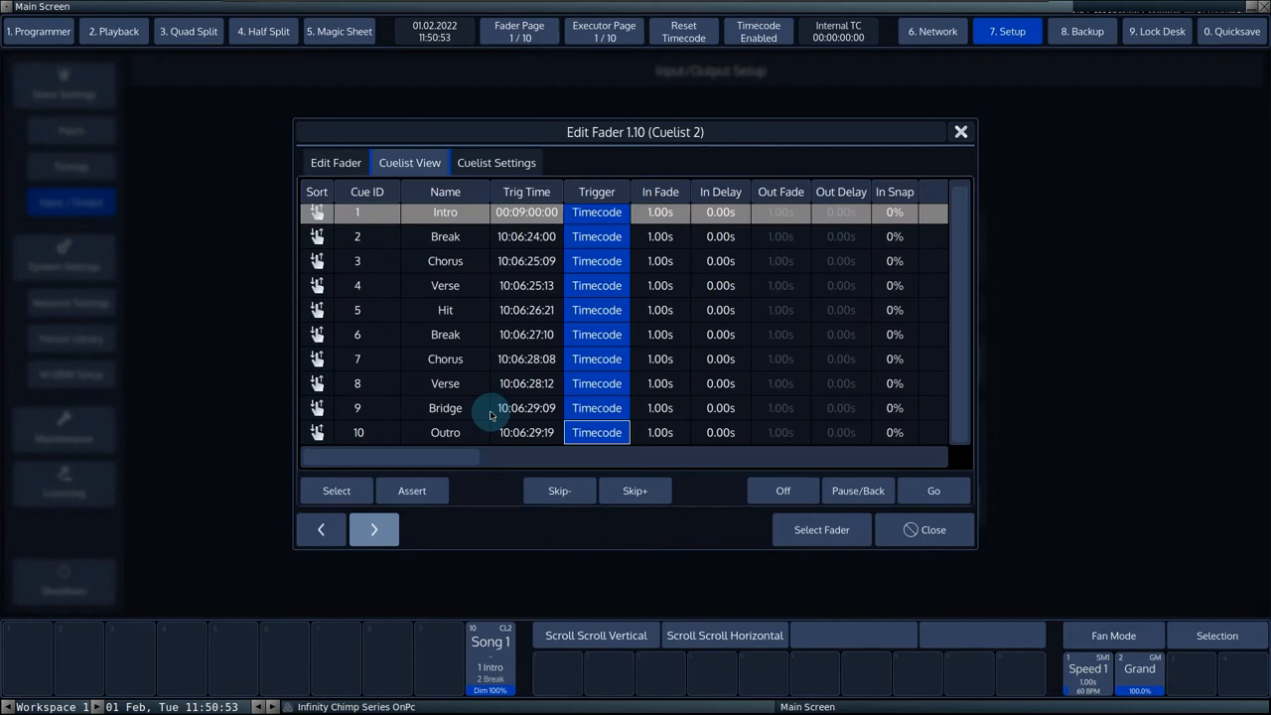
{"action": "left_click", "coordinate": [527, 310]}
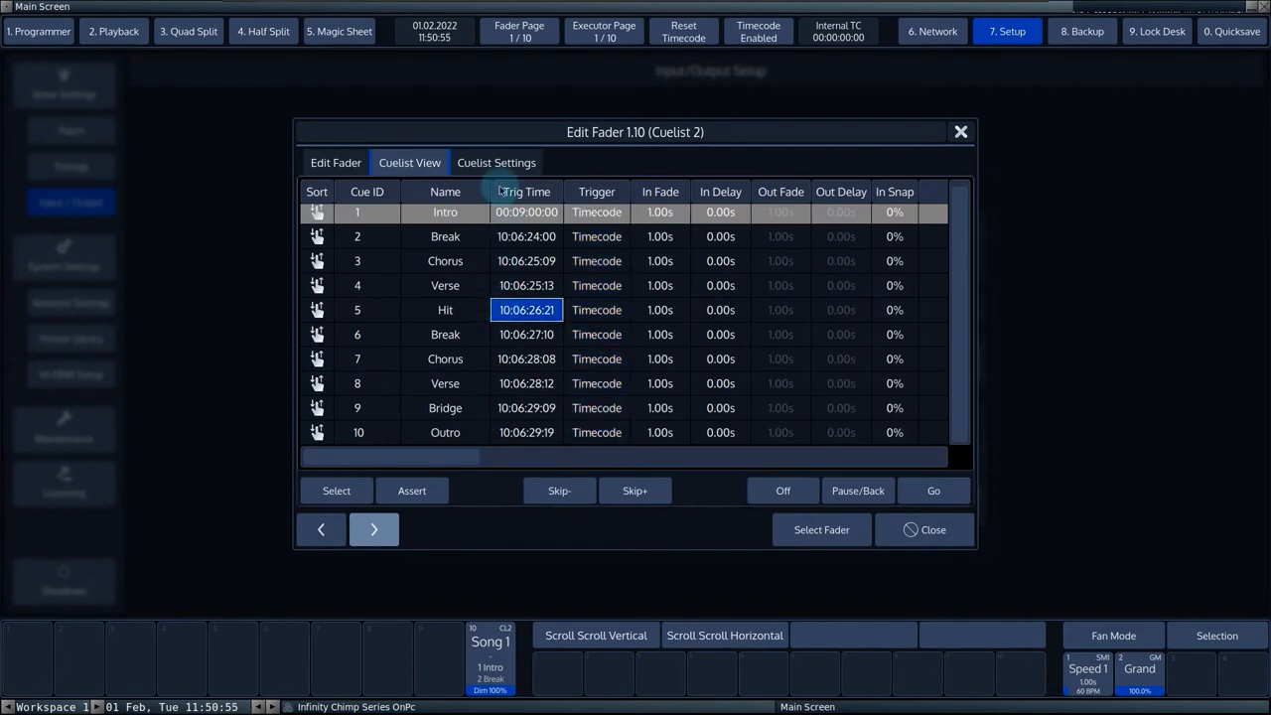
{"action": "left_click", "coordinate": [496, 163]}
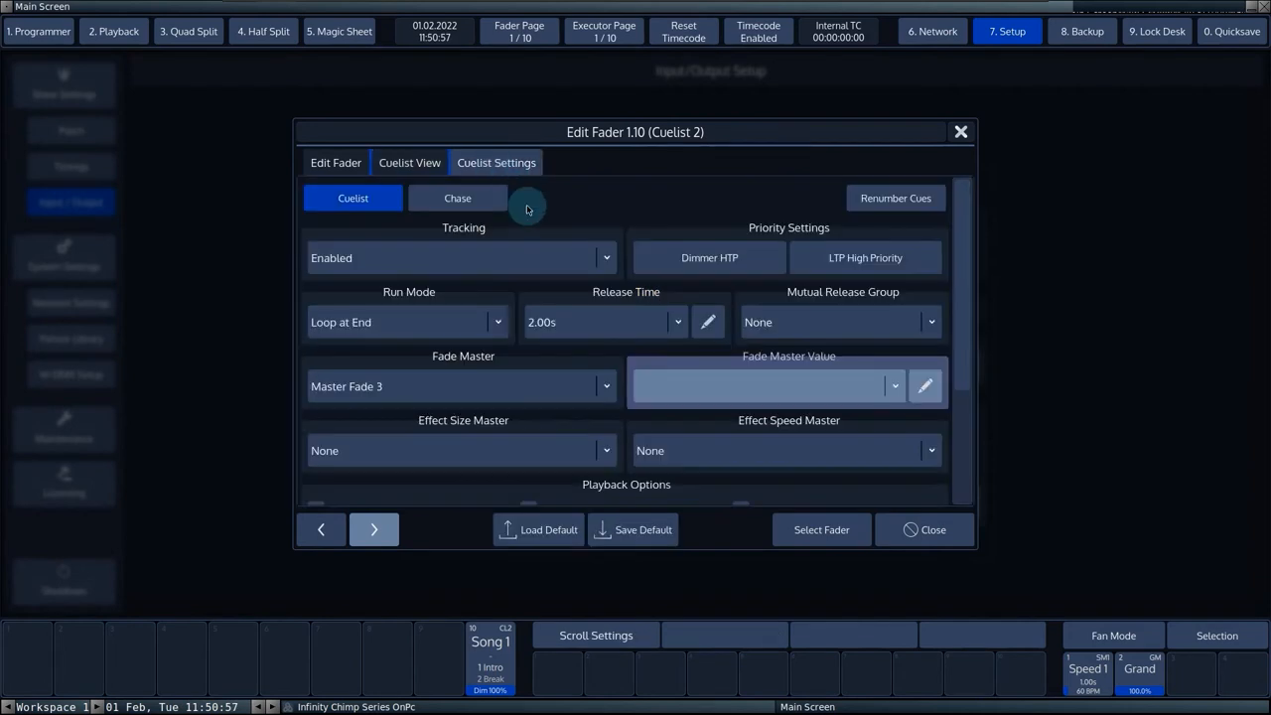
{"action": "scroll", "scroll_direction": "down", "scroll_amount": 3}
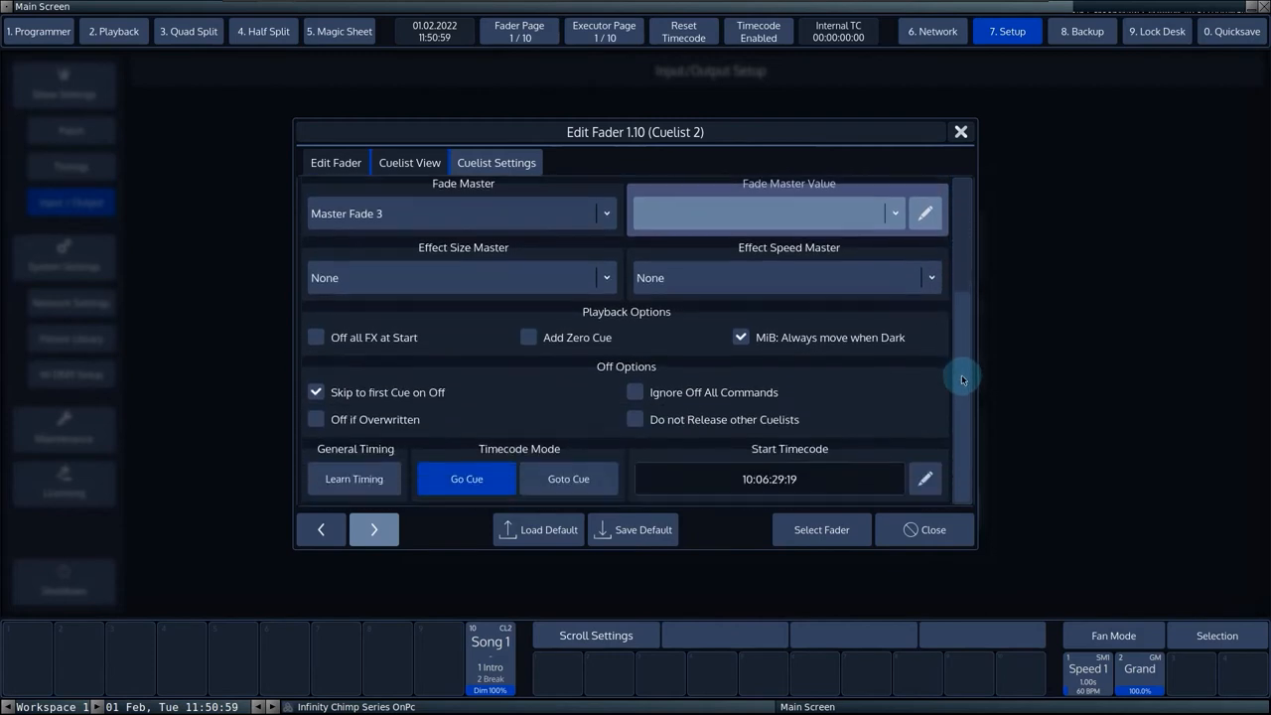
{"action": "mouse_move", "coordinate": [415, 457]}
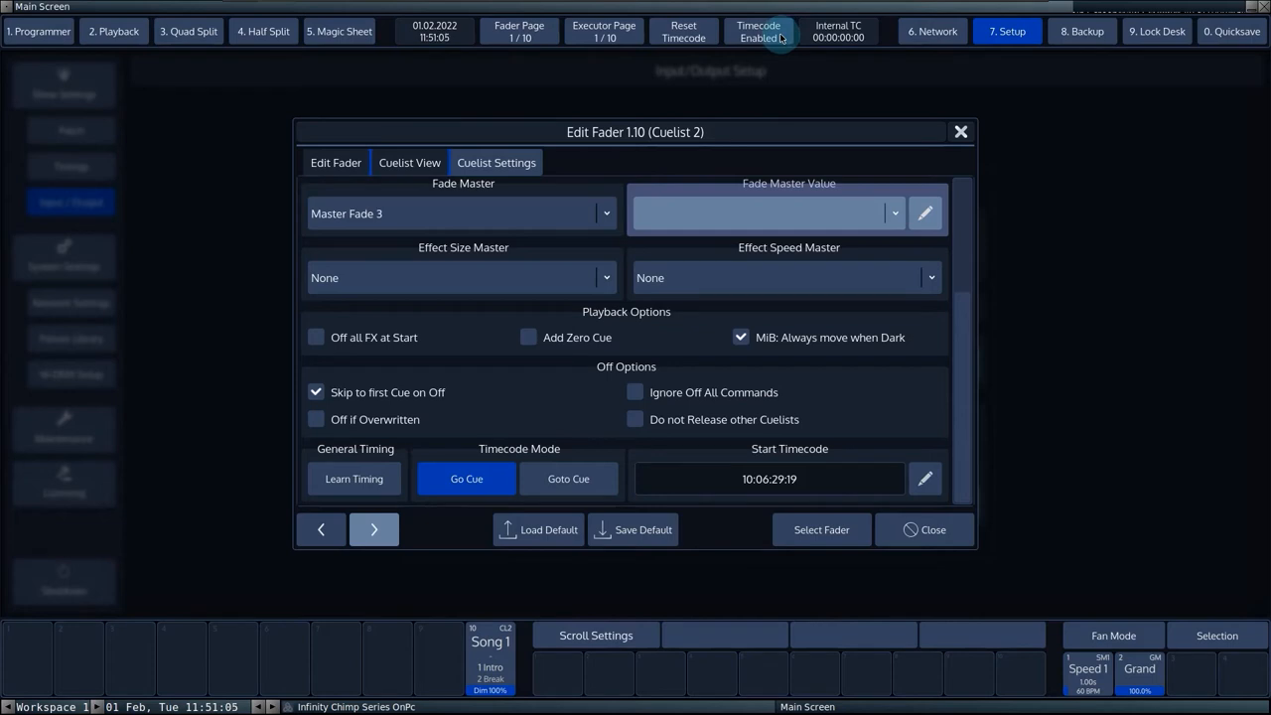
{"action": "left_click", "coordinate": [409, 162]}
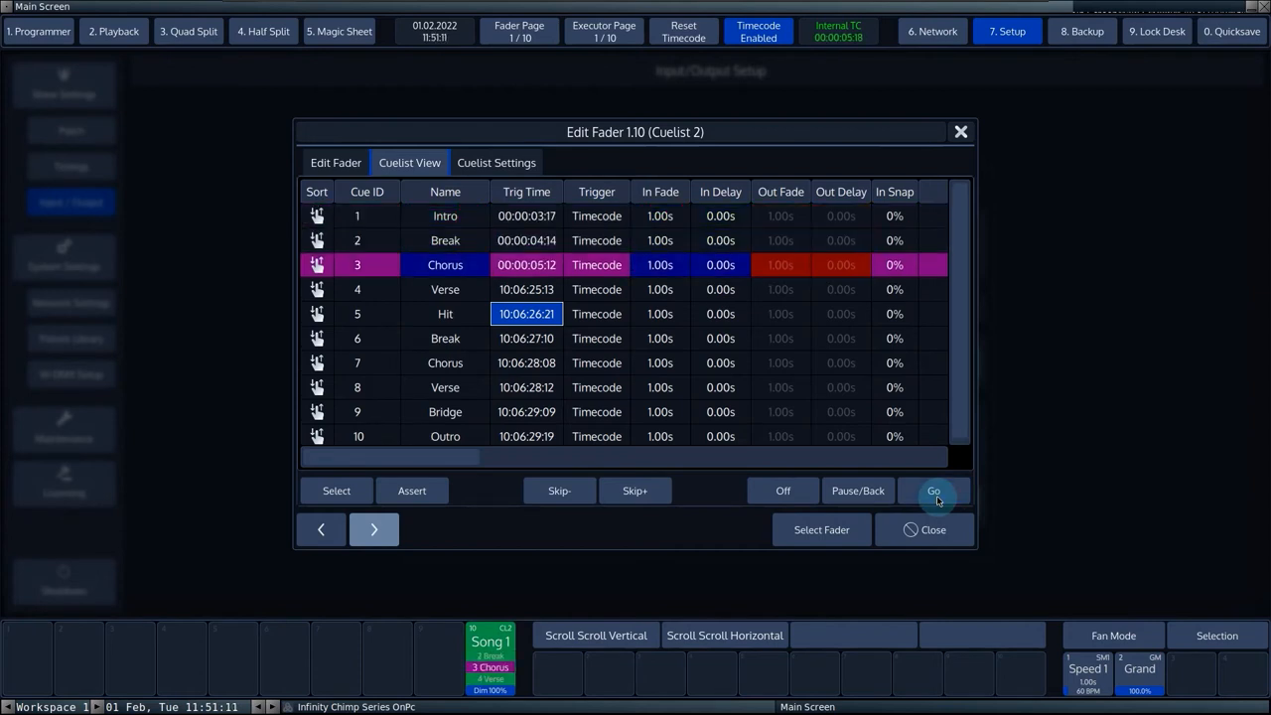
Step: Learn trigger times for the last cues up to Outro at 00:00:11:04, then stop and release
{"action": "left_click", "coordinate": [933, 491]}
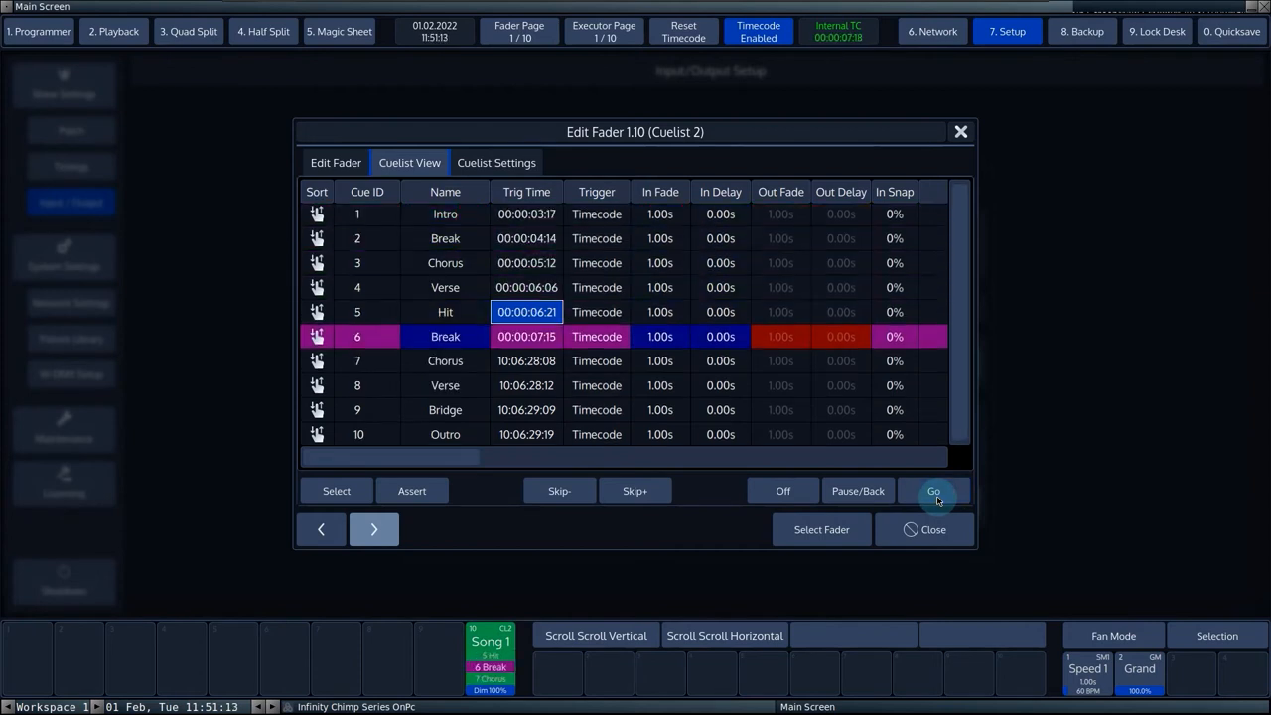
{"action": "left_click", "coordinate": [933, 491]}
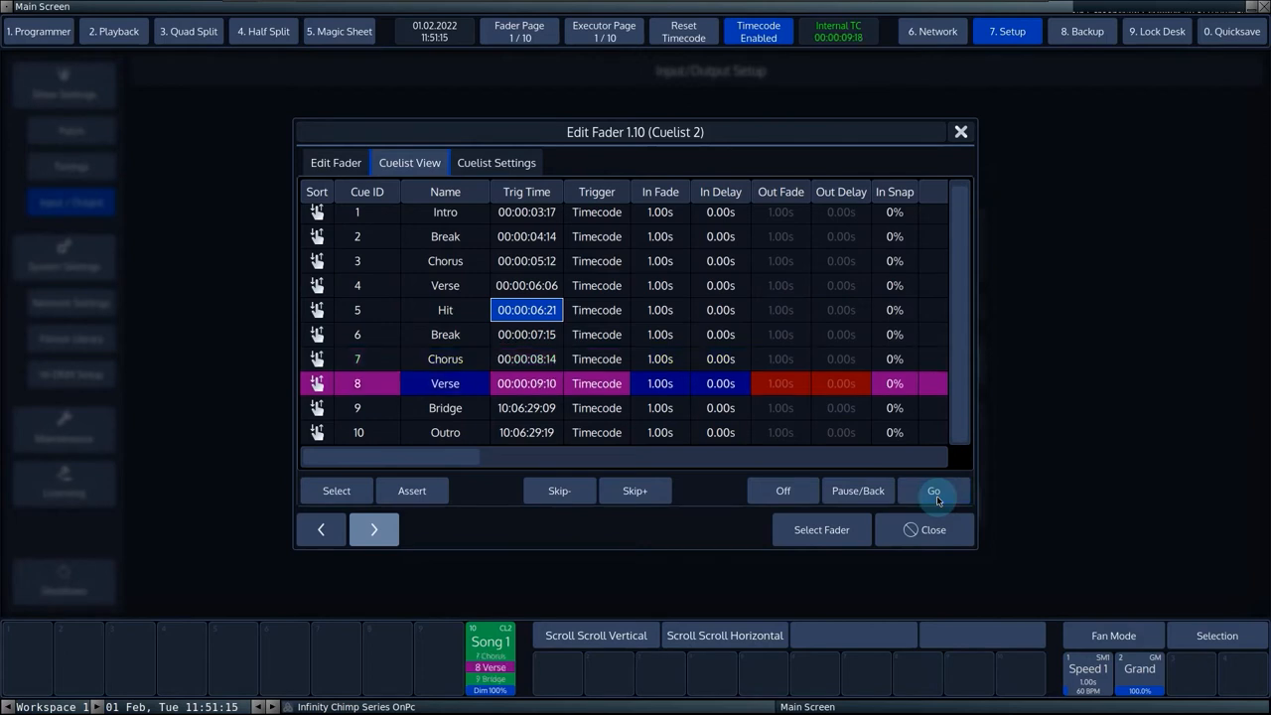
{"action": "left_click", "coordinate": [934, 490]}
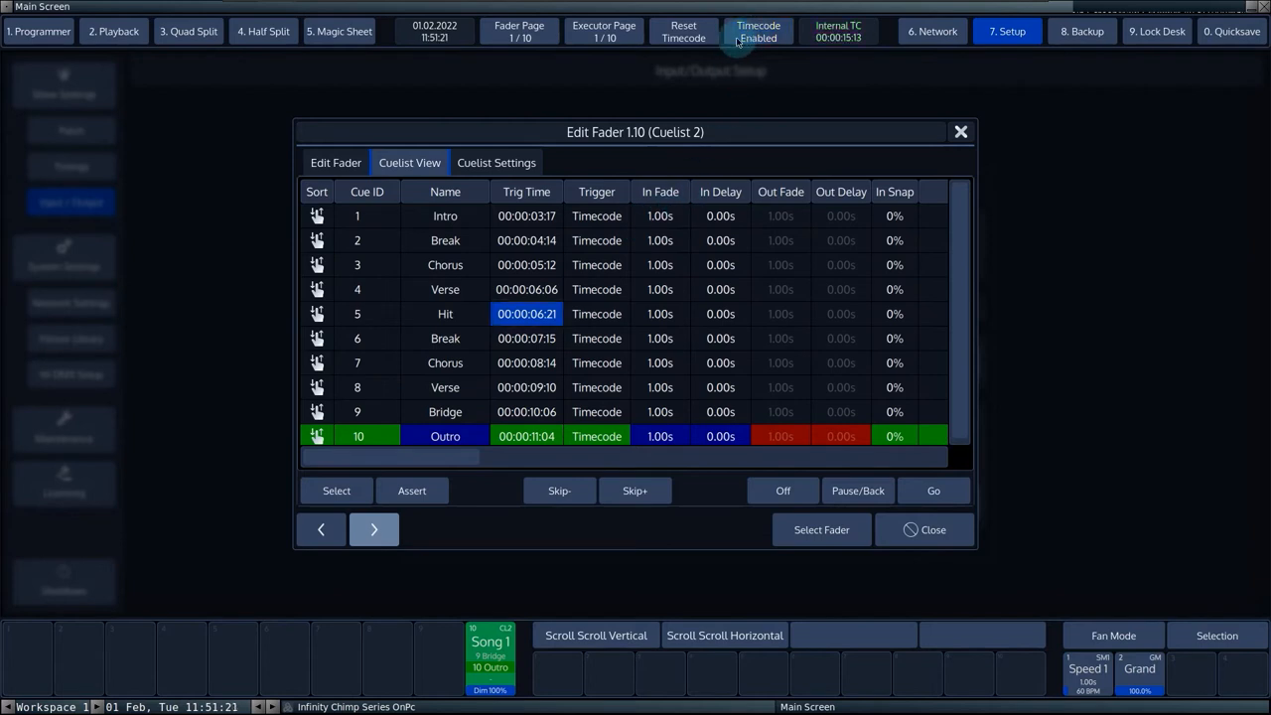
{"action": "left_click", "coordinate": [783, 490]}
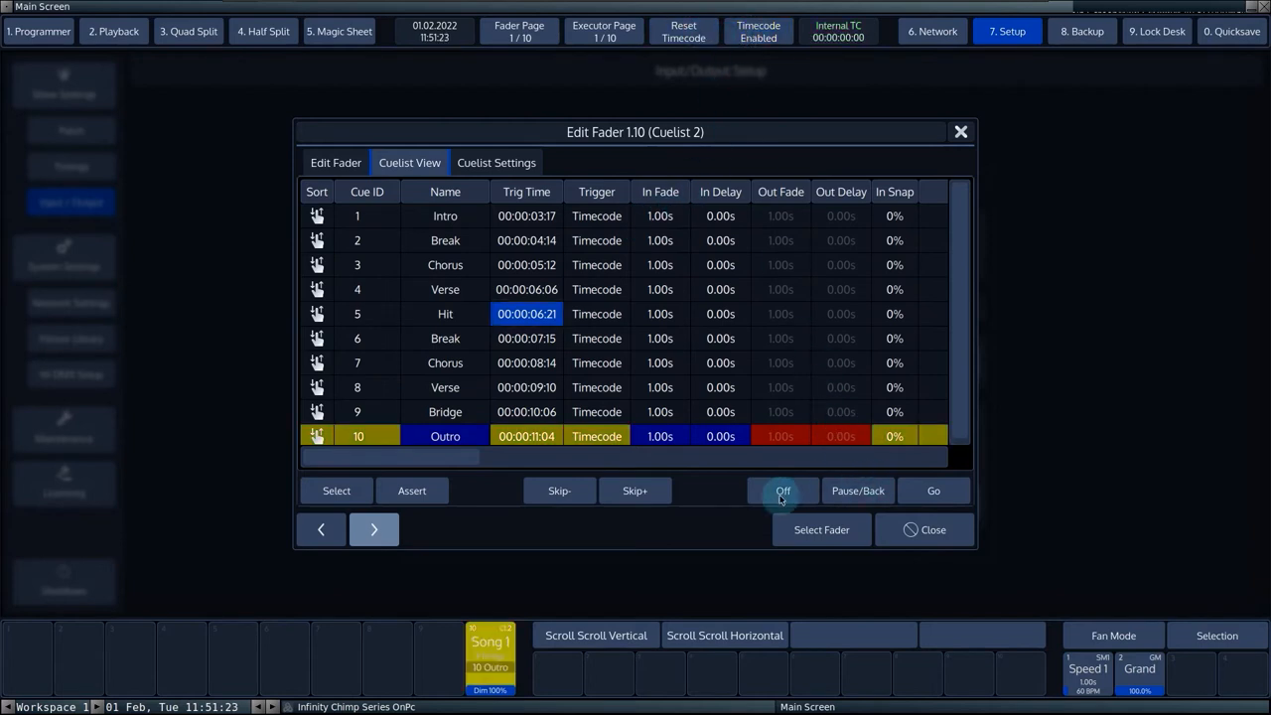
{"action": "left_click", "coordinate": [783, 491]}
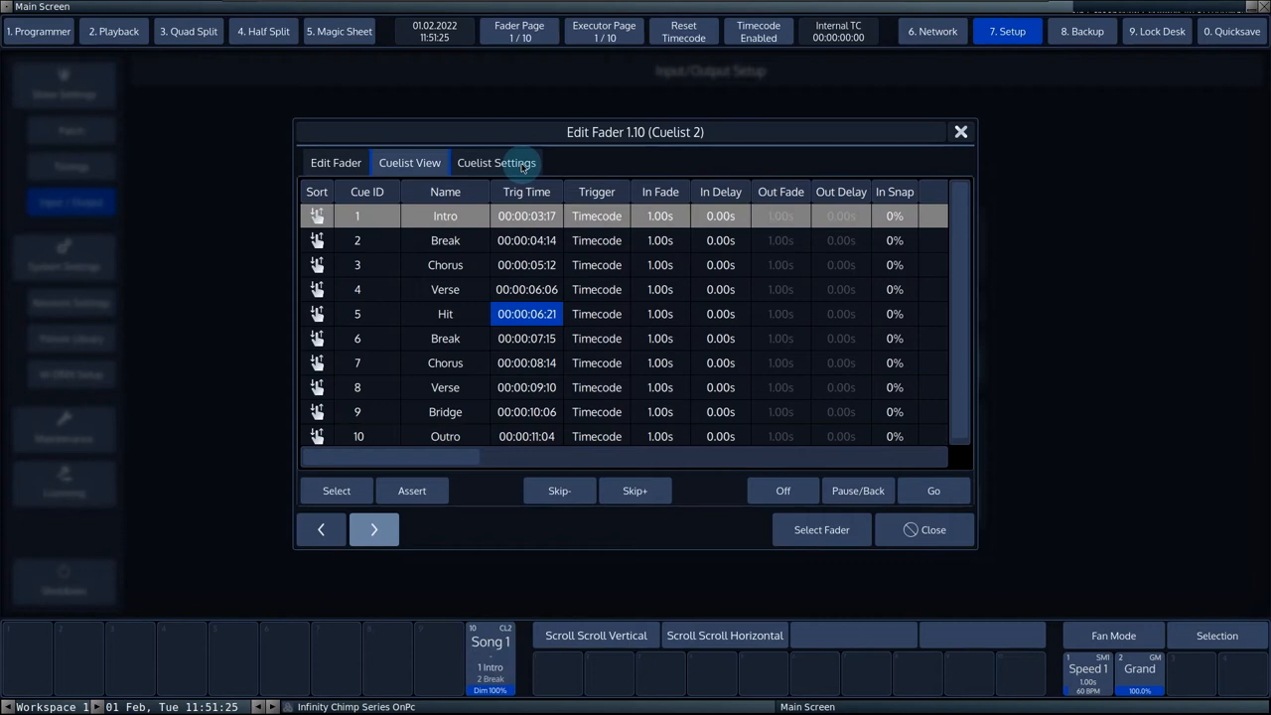
Step: Set Cuelist 2 to Goto Cue mode, test-run it to Outro, and stop the timecode
{"action": "left_click", "coordinate": [495, 163]}
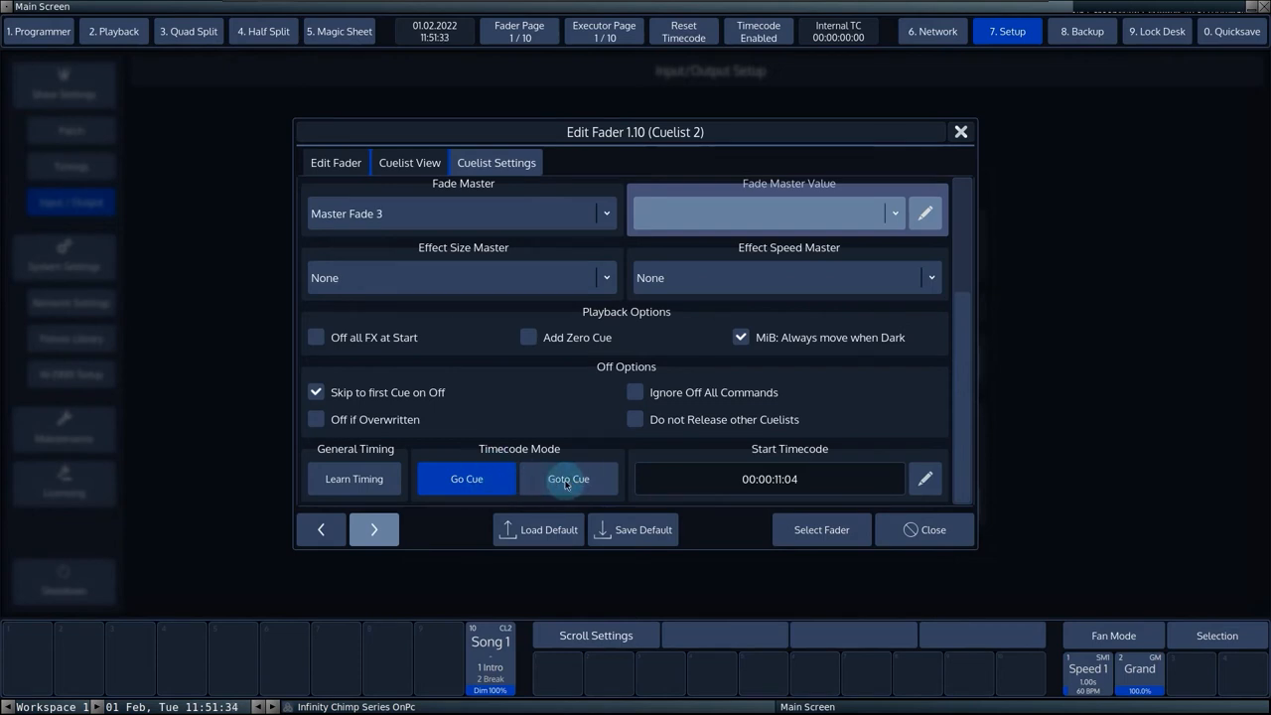
{"action": "left_click", "coordinate": [568, 478]}
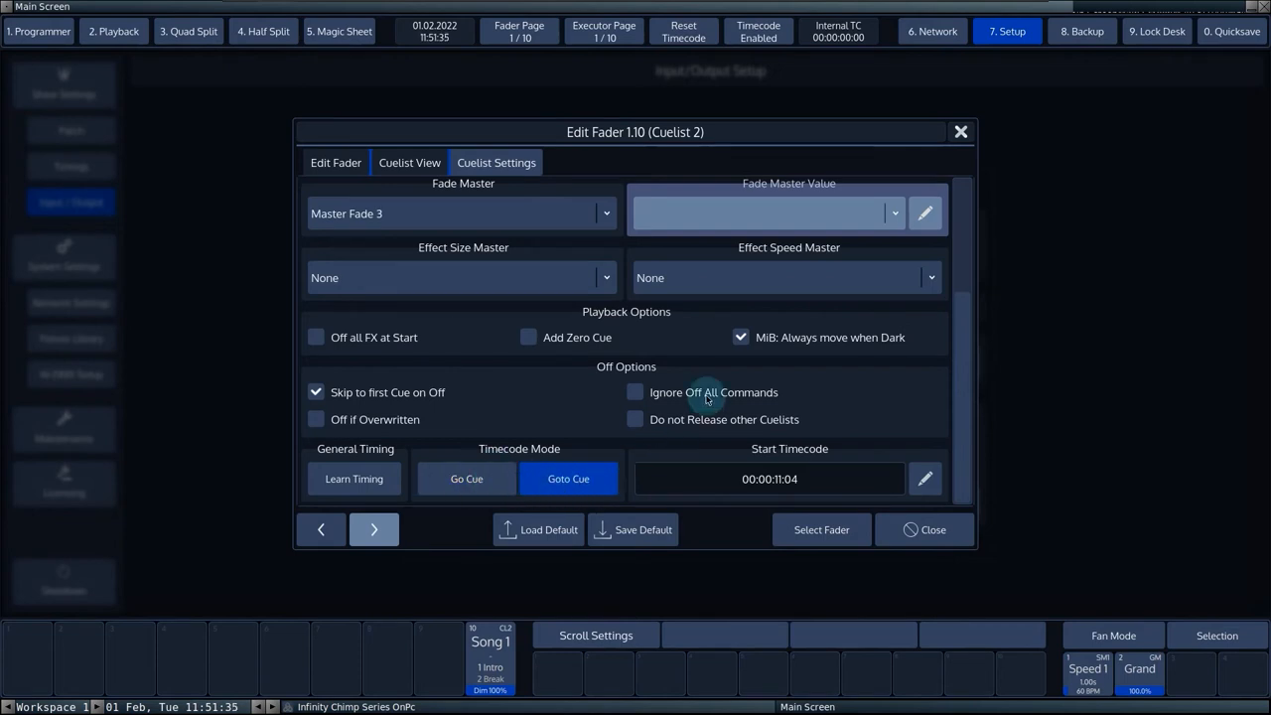
{"action": "left_click", "coordinate": [409, 162]}
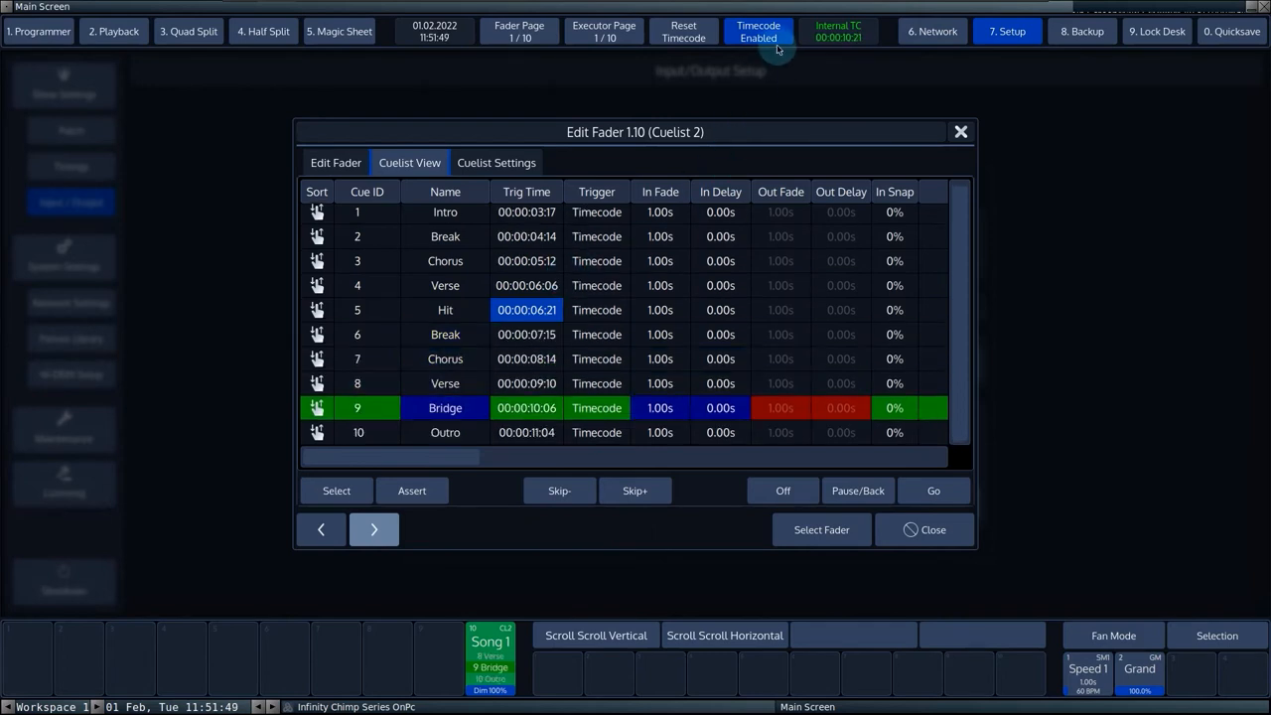
{"action": "left_click", "coordinate": [683, 31]}
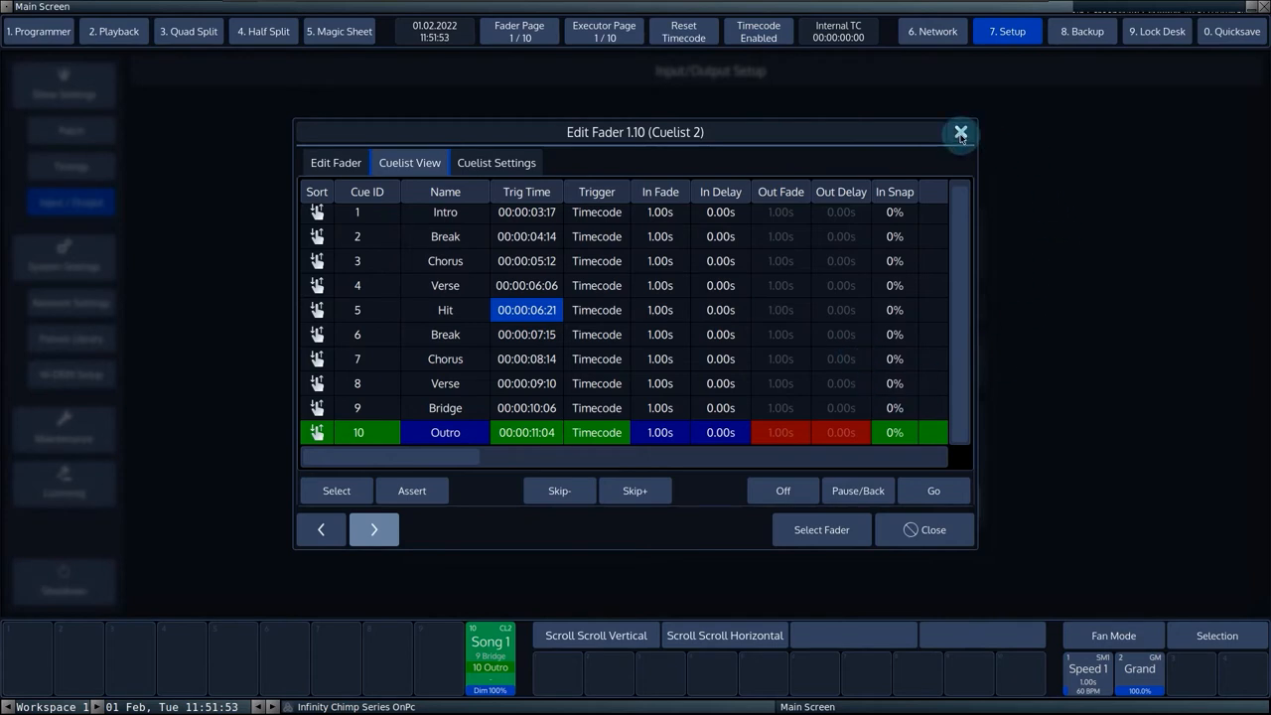
{"action": "left_click", "coordinate": [961, 132]}
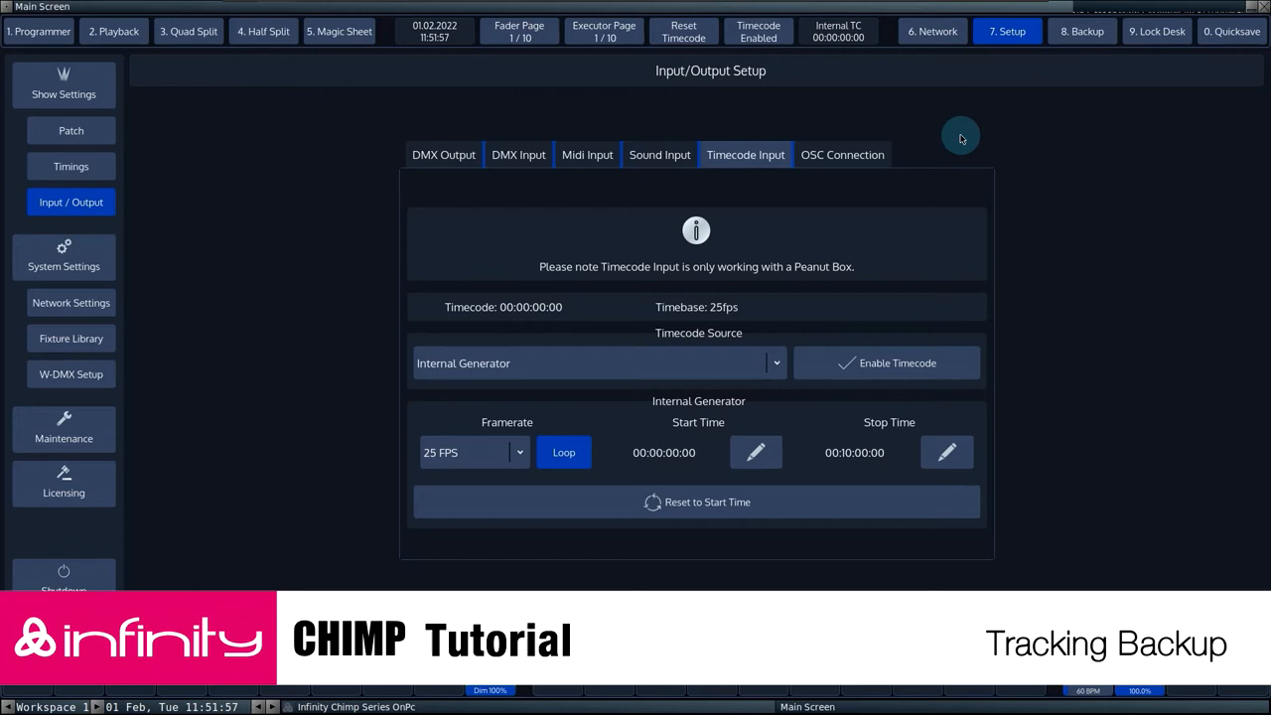
Step: Return to the Programmer screen with fixtures, groups and presets
{"action": "left_click", "coordinate": [39, 31]}
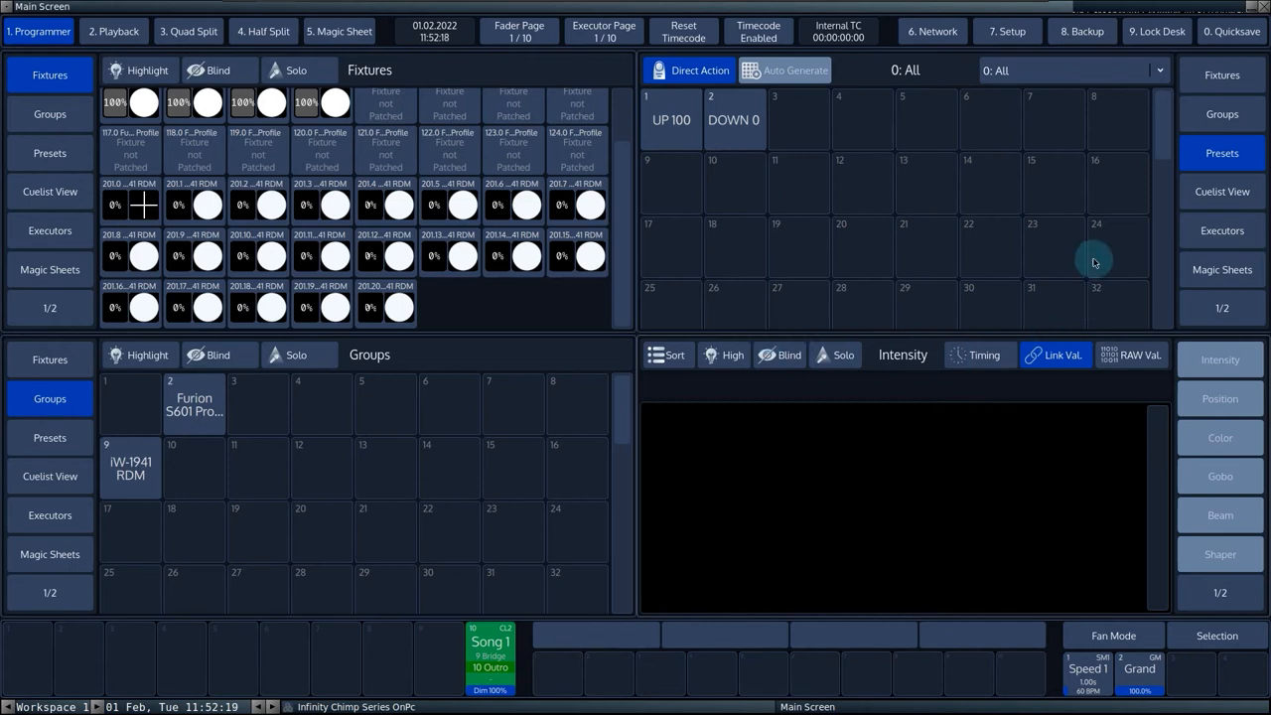
Step: Open the Networking page and select the OnPc device at 192.168.1.184
{"action": "left_click", "coordinate": [932, 30]}
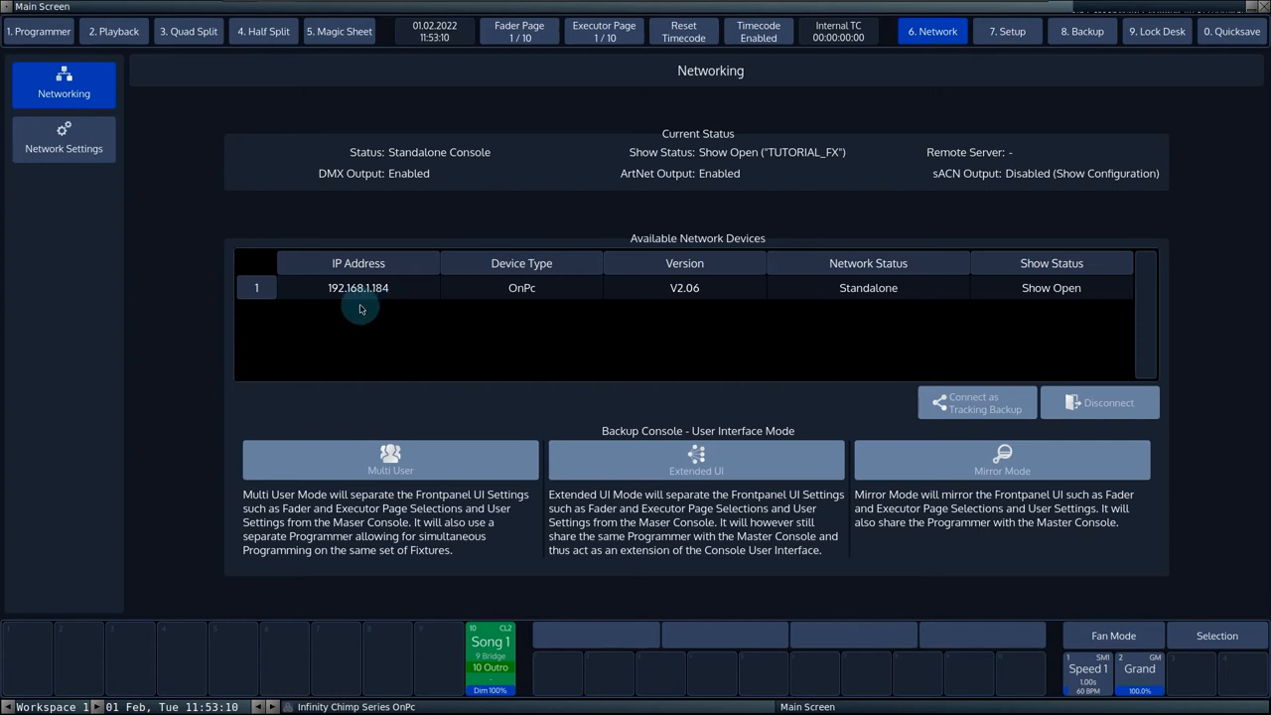
{"action": "mouse_move", "coordinate": [310, 287]}
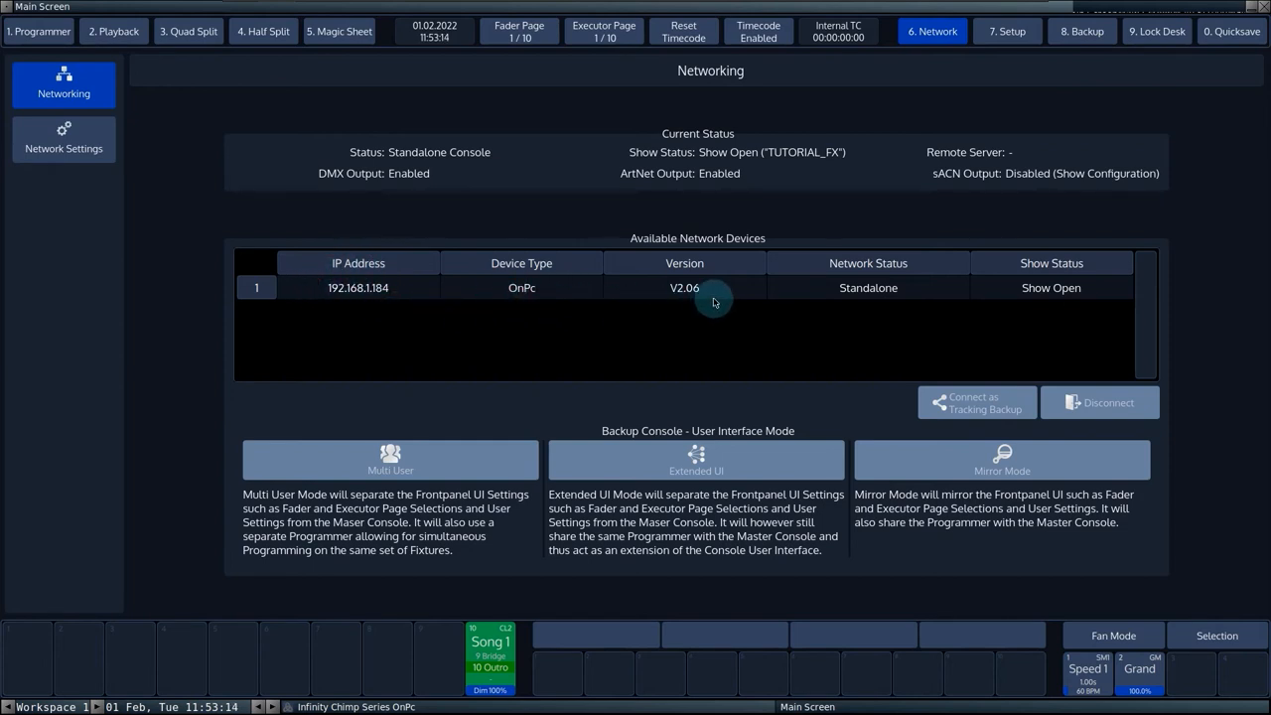
{"action": "mouse_move", "coordinate": [905, 313]}
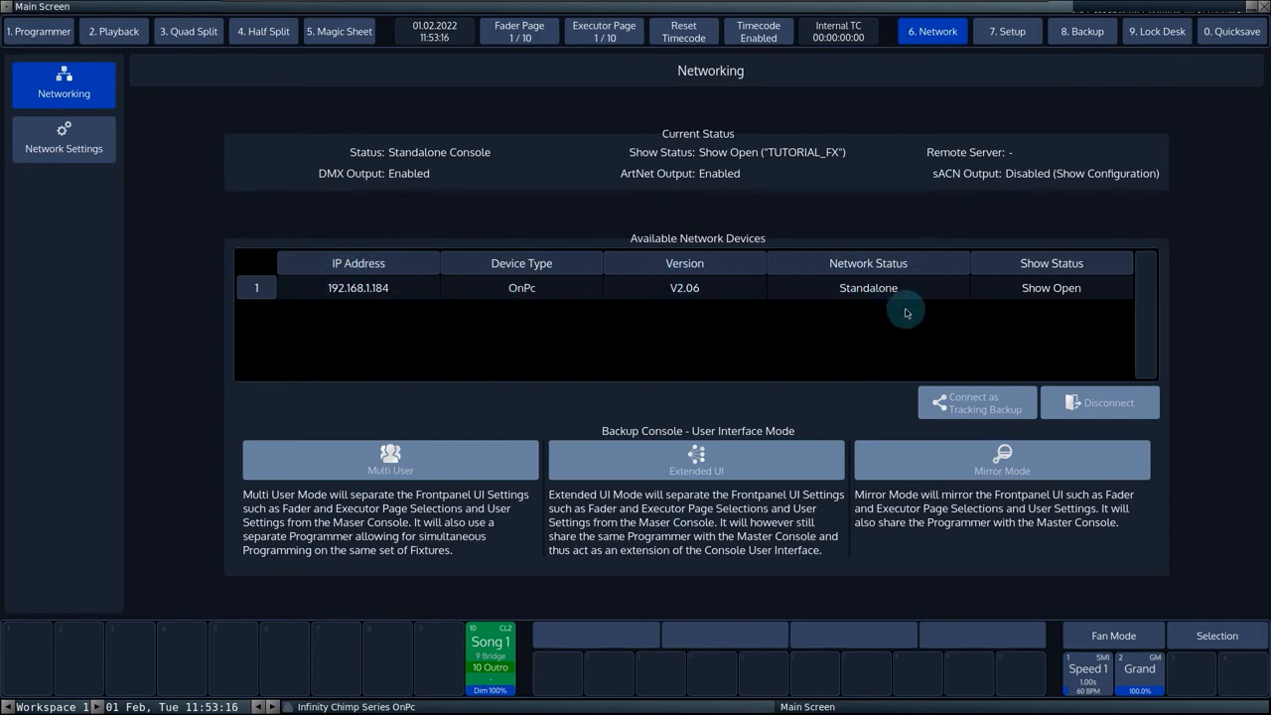
{"action": "mouse_move", "coordinate": [1102, 288]}
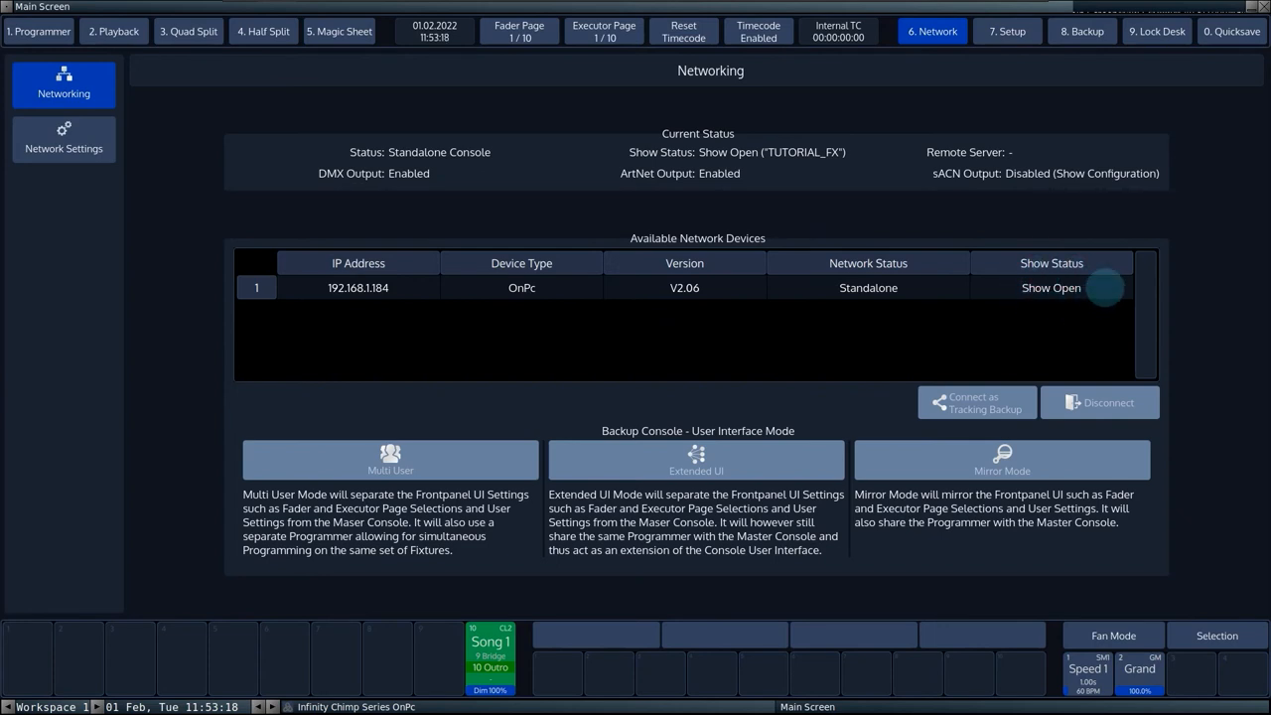
{"action": "mouse_move", "coordinate": [603, 335]}
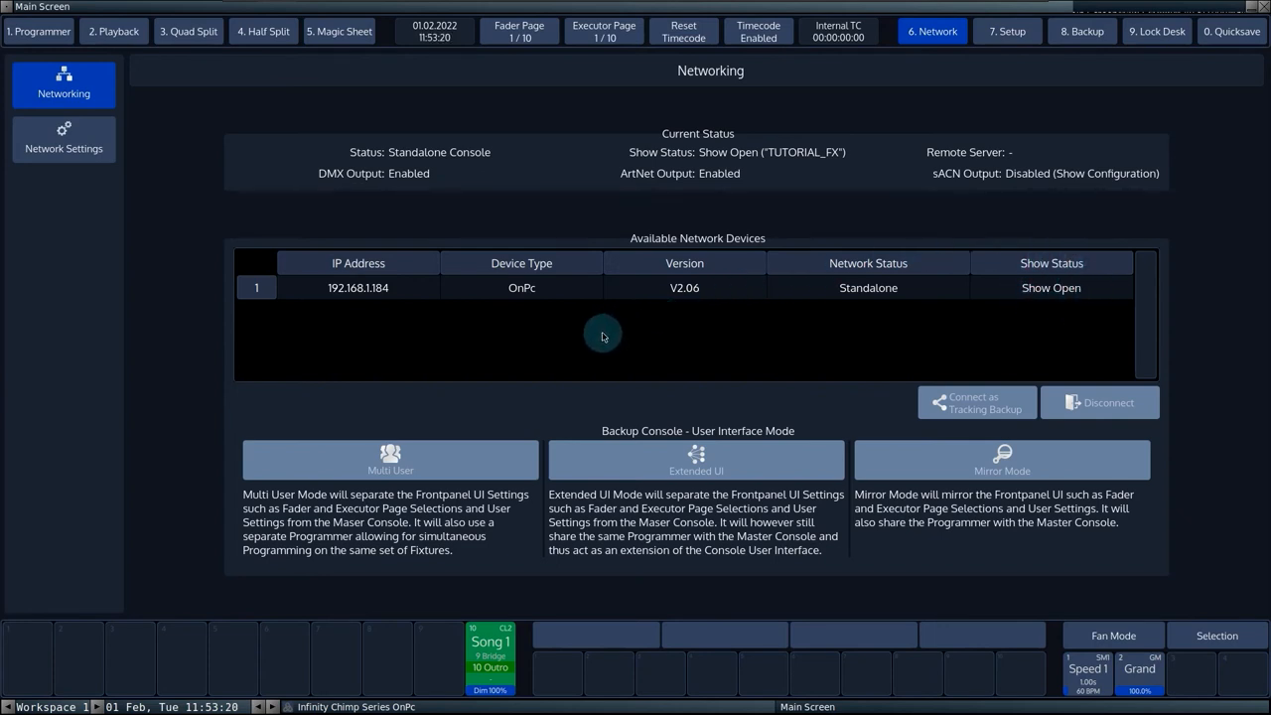
{"action": "left_click", "coordinate": [358, 287]}
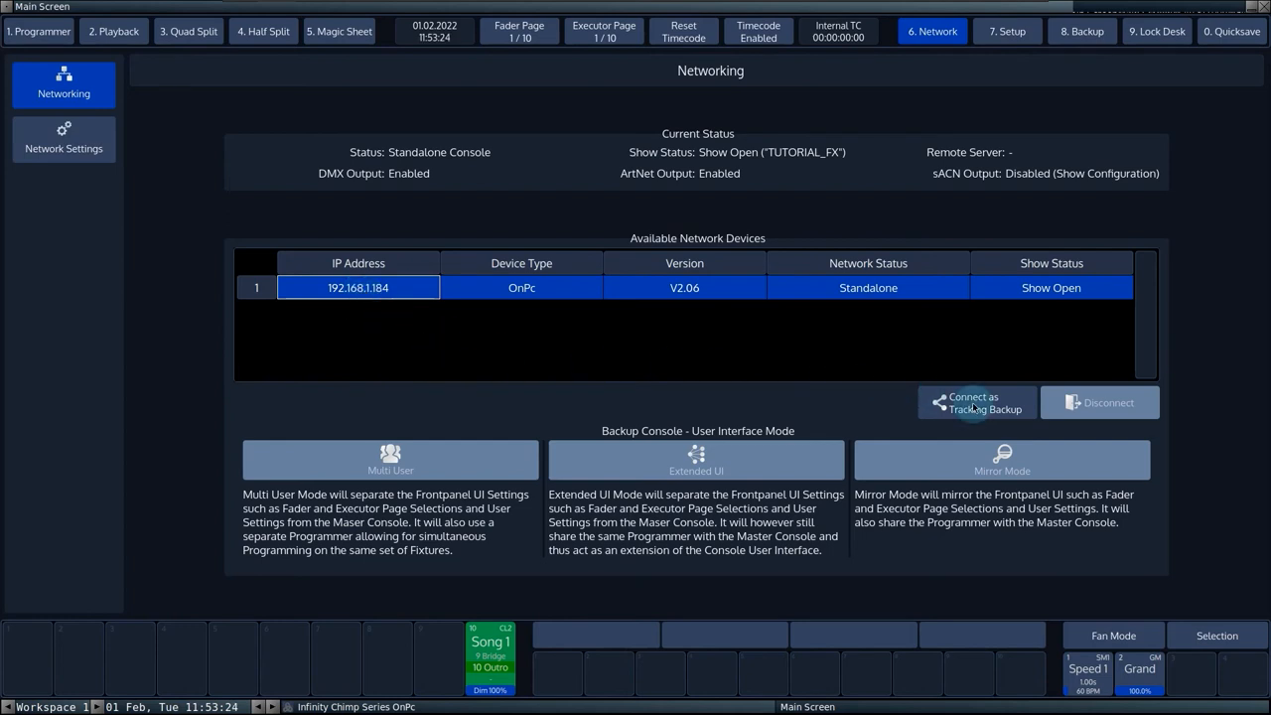
Step: Connect to 192.168.1.184 as a tracking backup client, confirming with Yes
{"action": "left_click", "coordinate": [976, 403]}
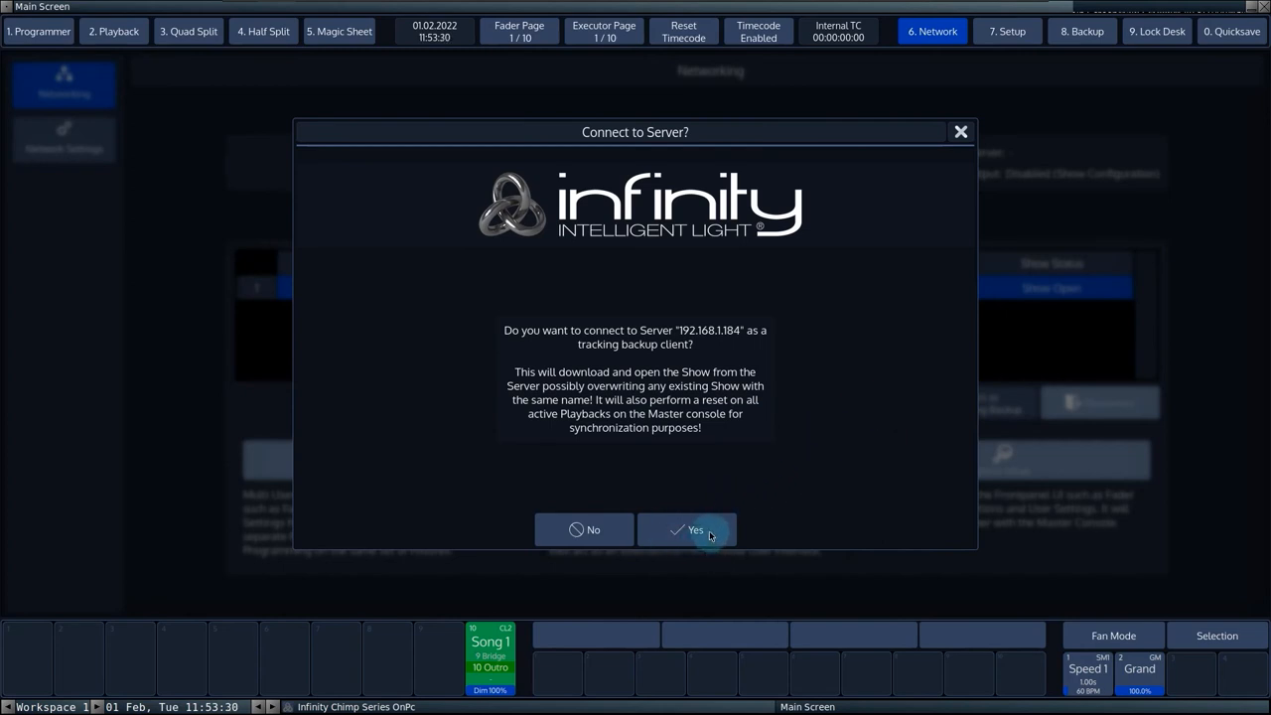
{"action": "left_click", "coordinate": [695, 530]}
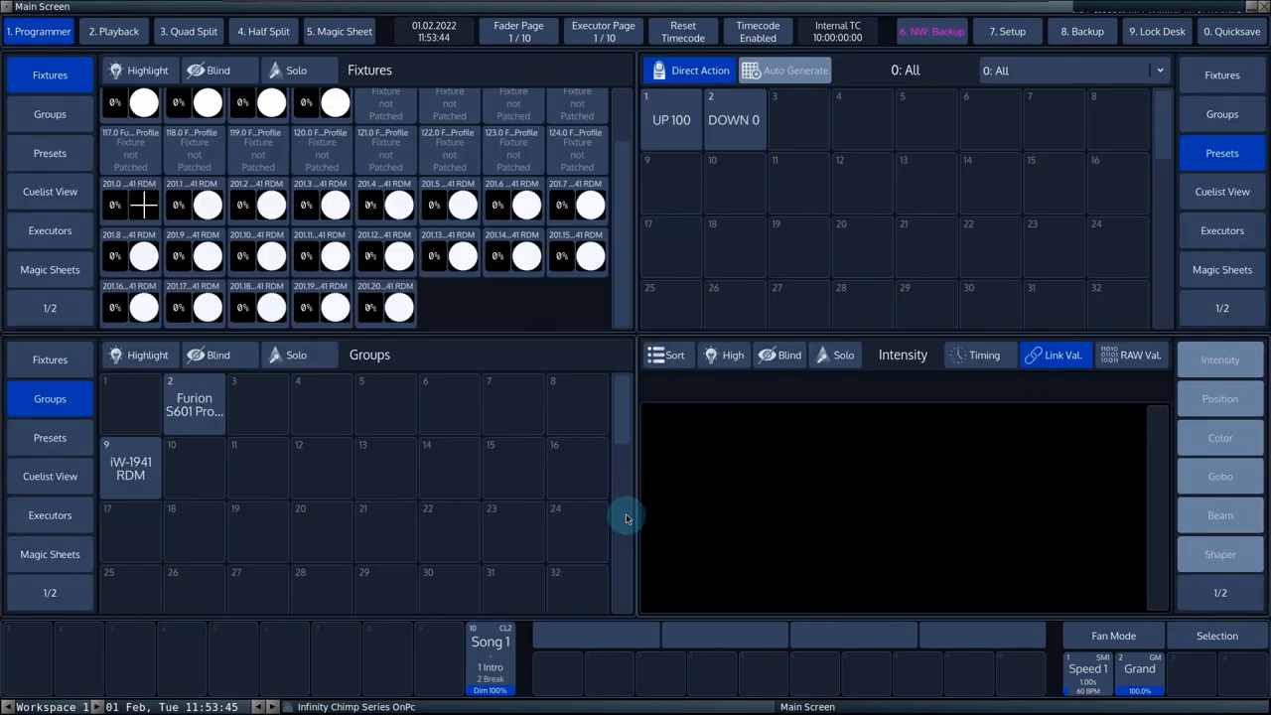
{"action": "mouse_move", "coordinate": [638, 441]}
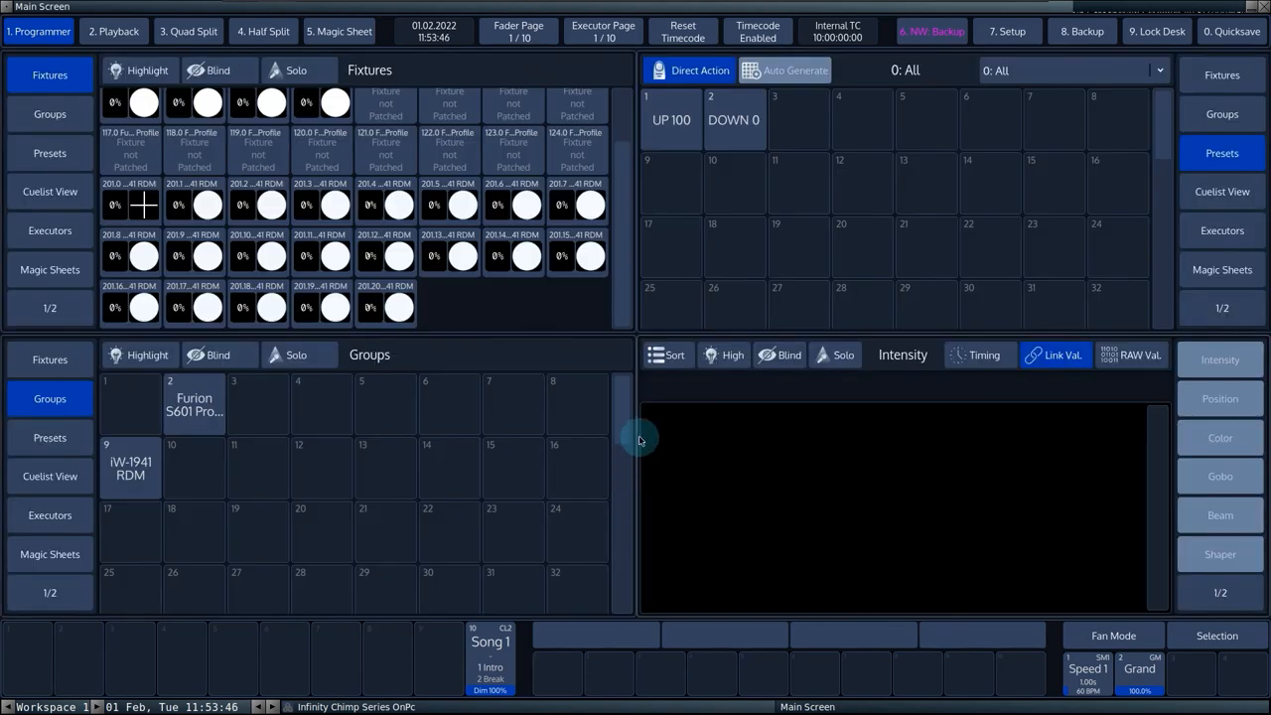
Step: Try the Multi User and Extended UI backup modes, then disconnect the 192.168.1.184 backup
{"action": "left_click", "coordinate": [931, 31]}
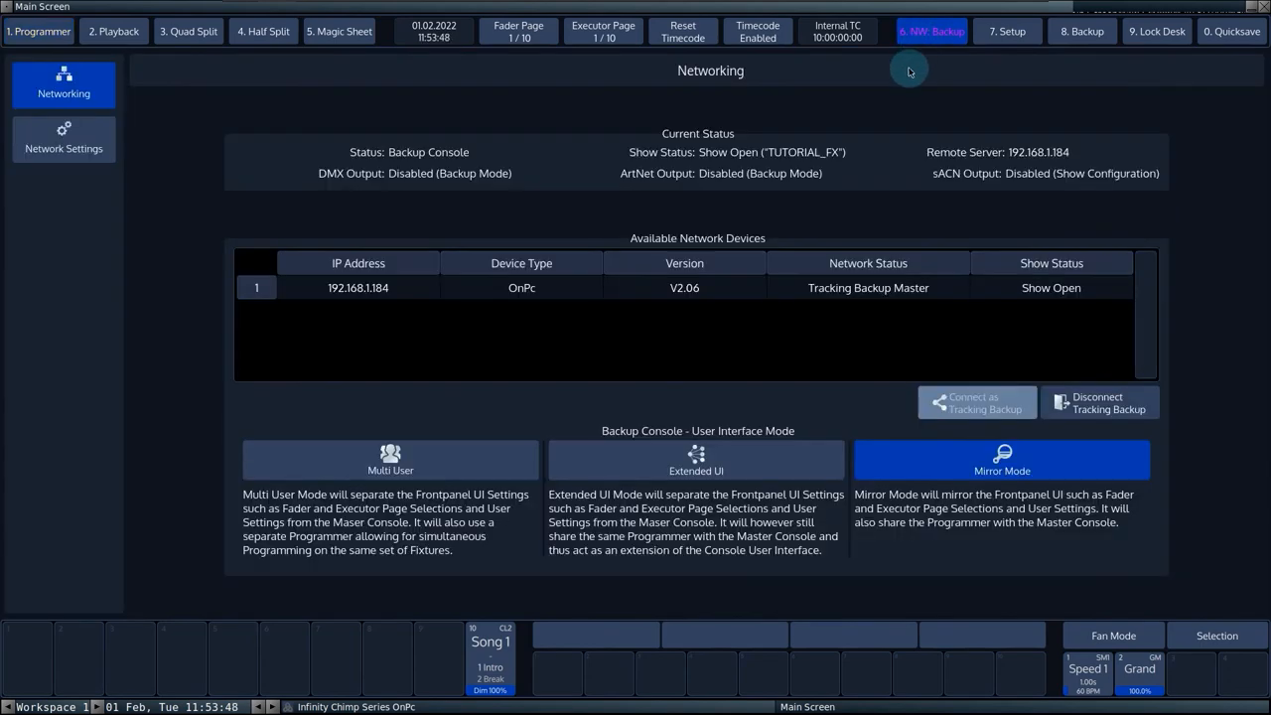
{"action": "mouse_move", "coordinate": [670, 308]}
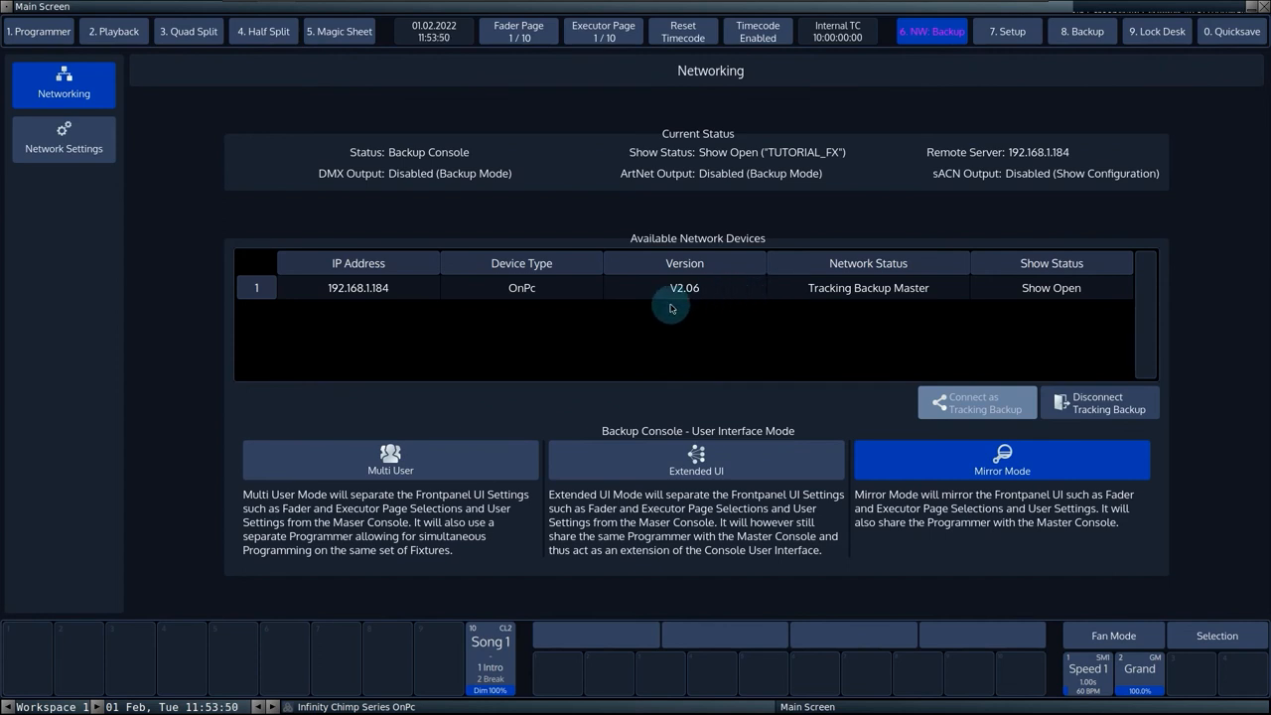
{"action": "mouse_move", "coordinate": [656, 313]}
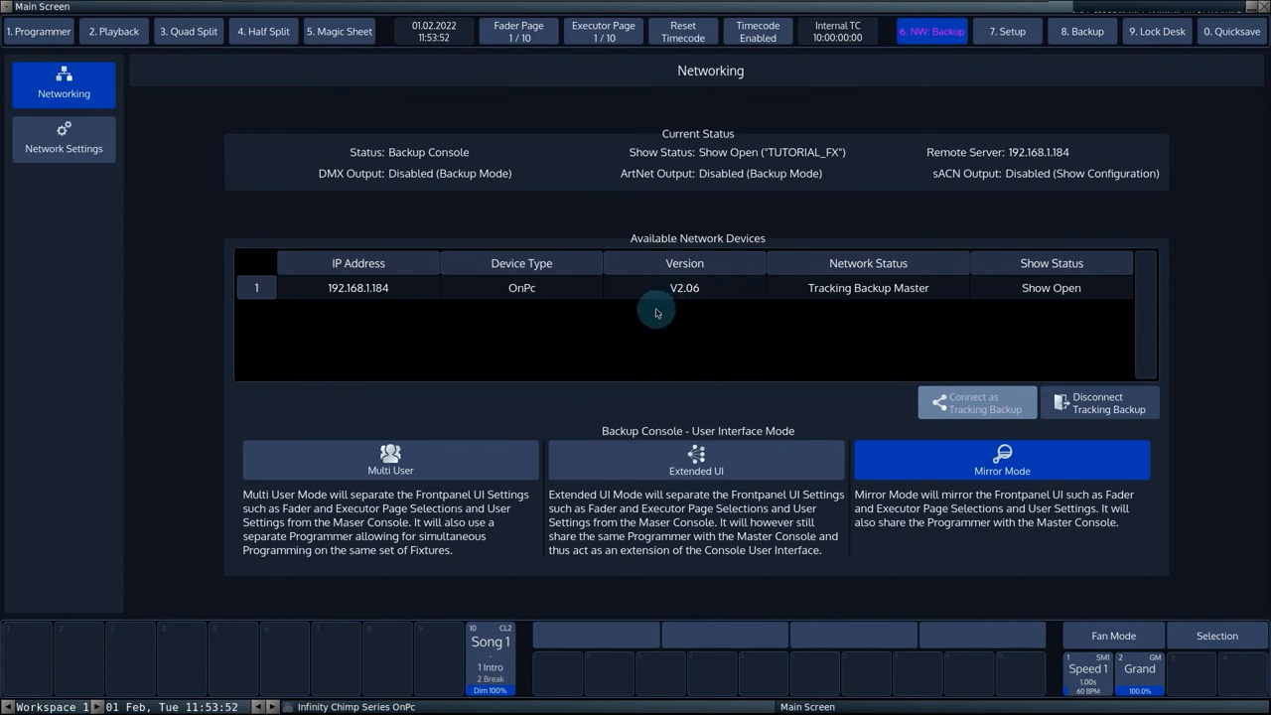
{"action": "left_click", "coordinate": [391, 460]}
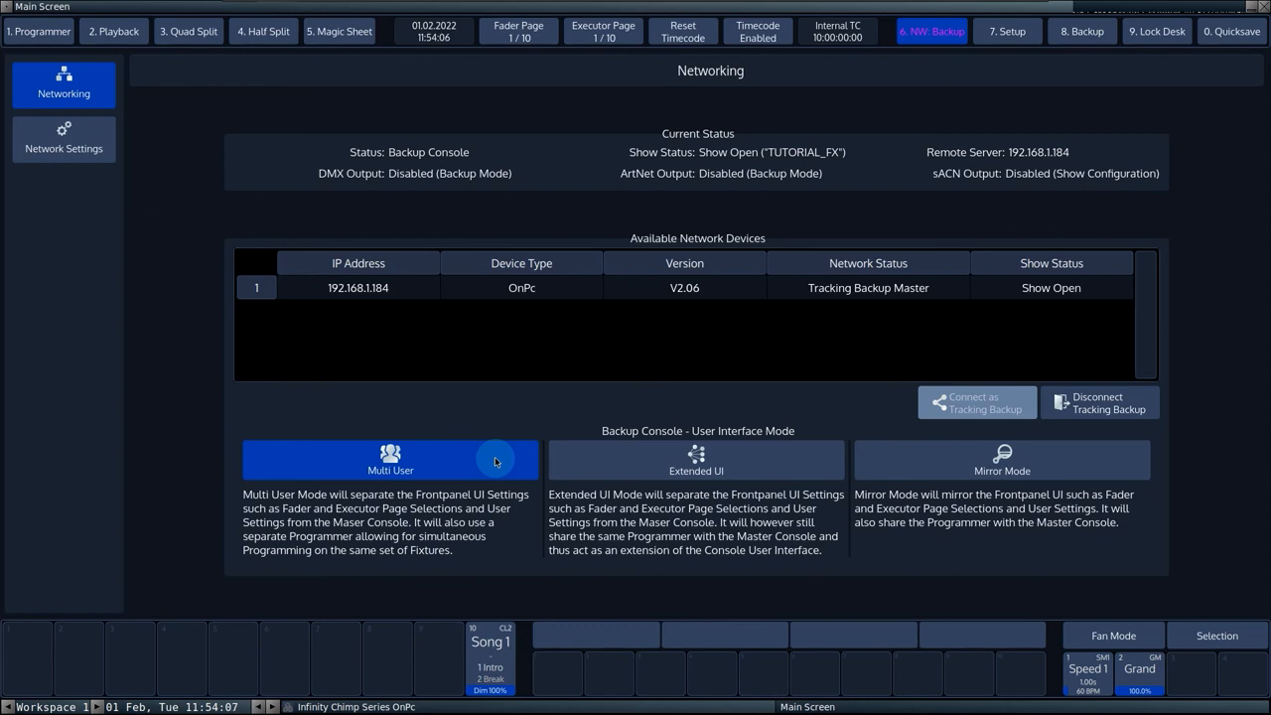
{"action": "mouse_move", "coordinate": [629, 476]}
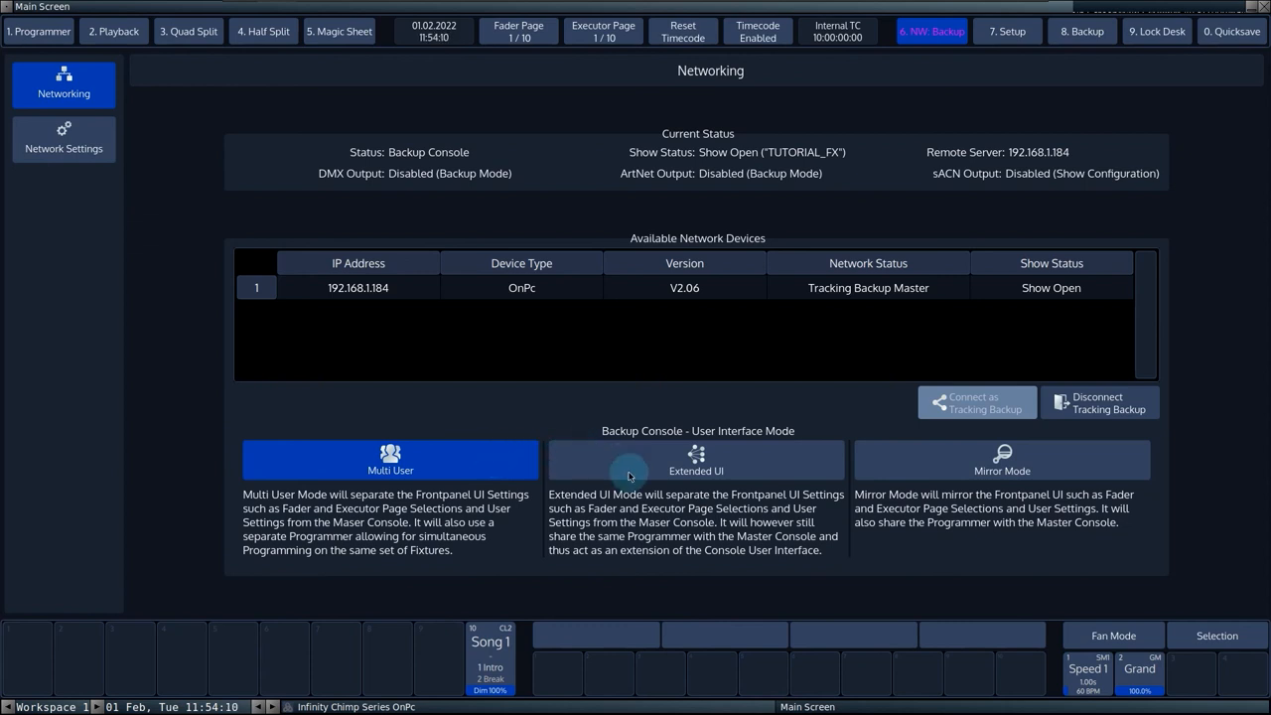
{"action": "left_click", "coordinate": [696, 459]}
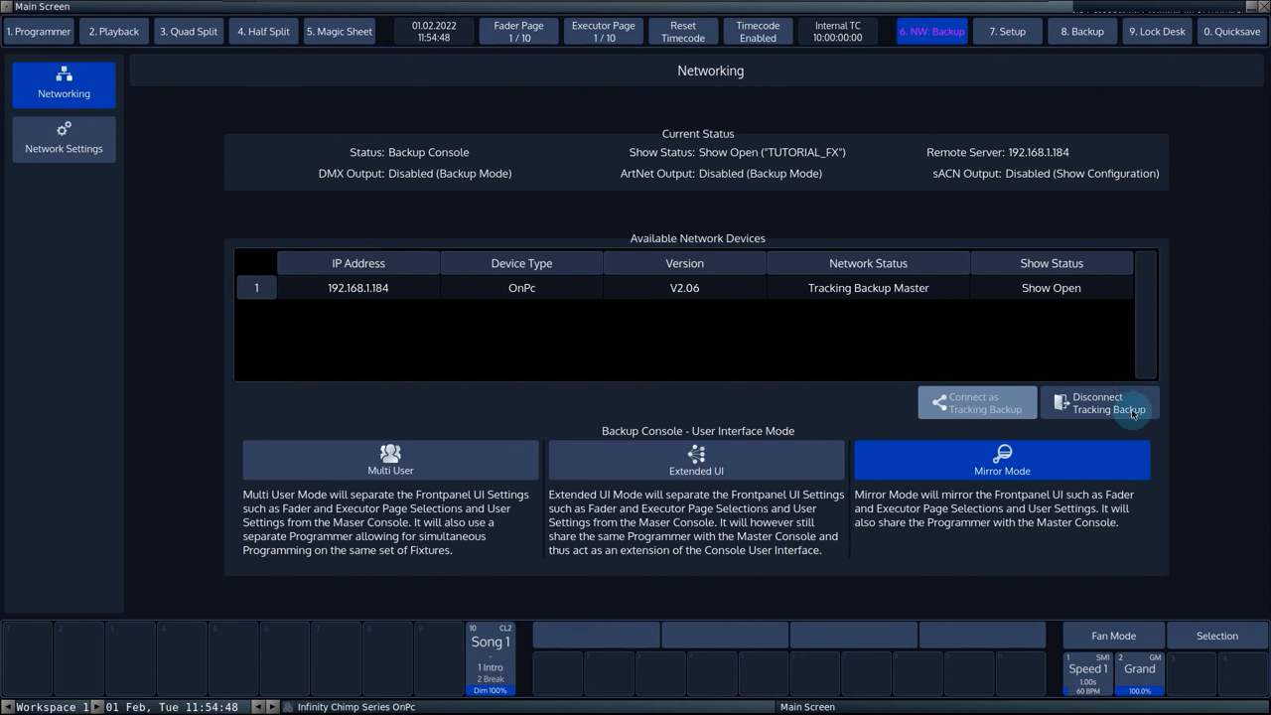
{"action": "left_click", "coordinate": [1101, 403]}
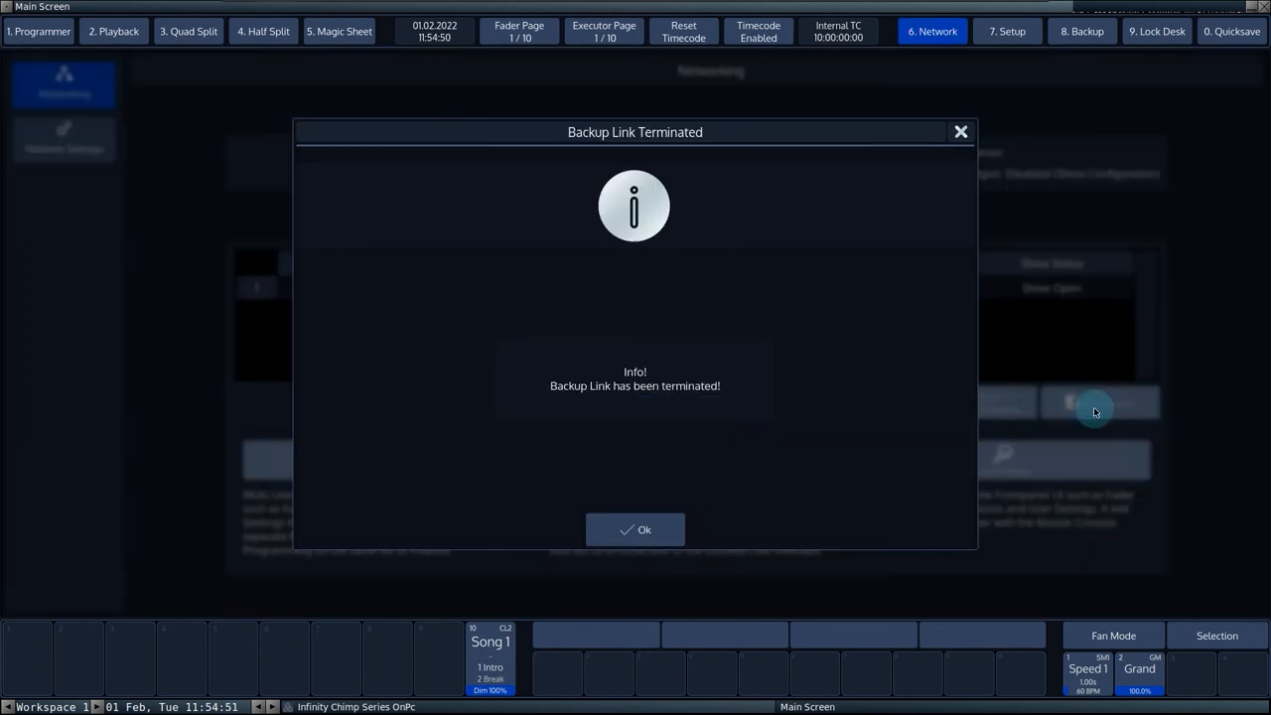
{"action": "mouse_move", "coordinate": [715, 332]}
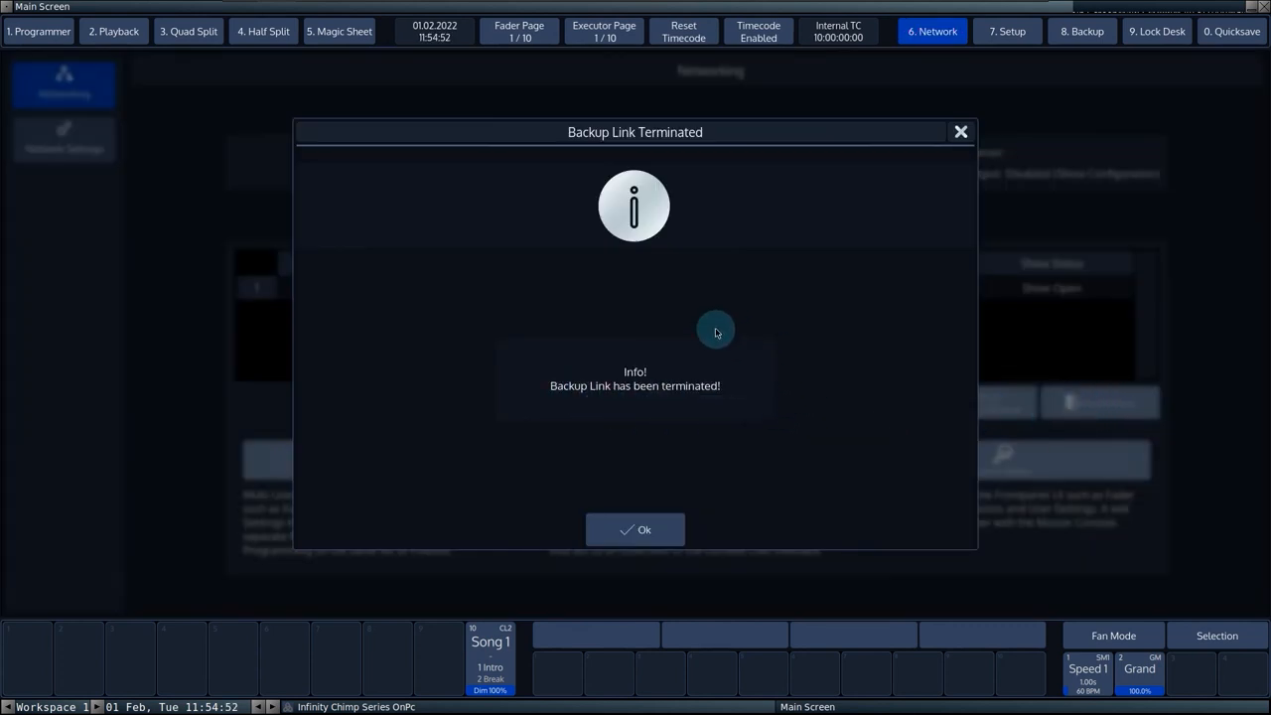